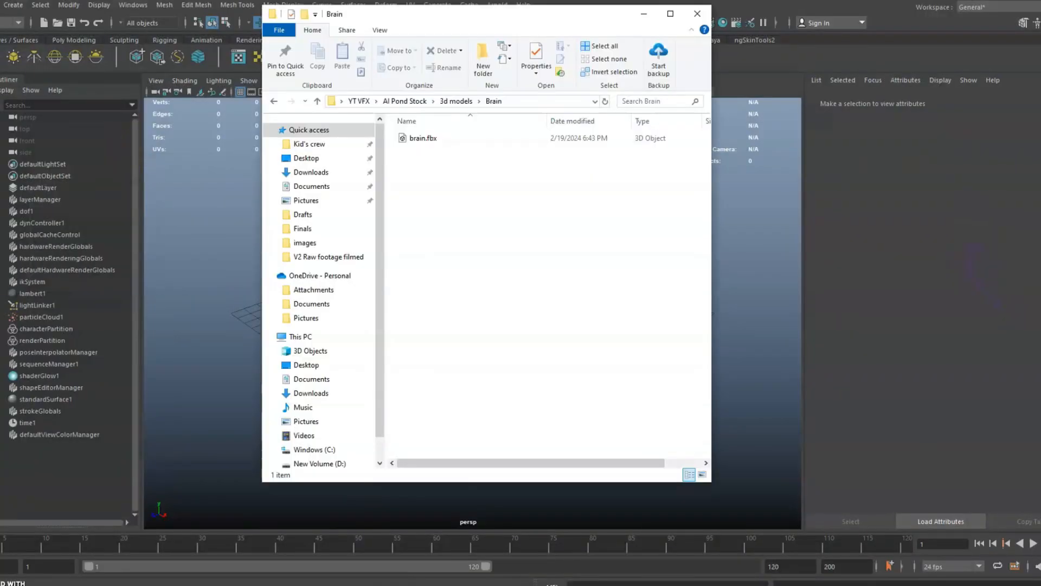
Step: Import brain.fbx, set the Brain Hologram project, and save the scene as Brain_holo
double_click(422, 137)
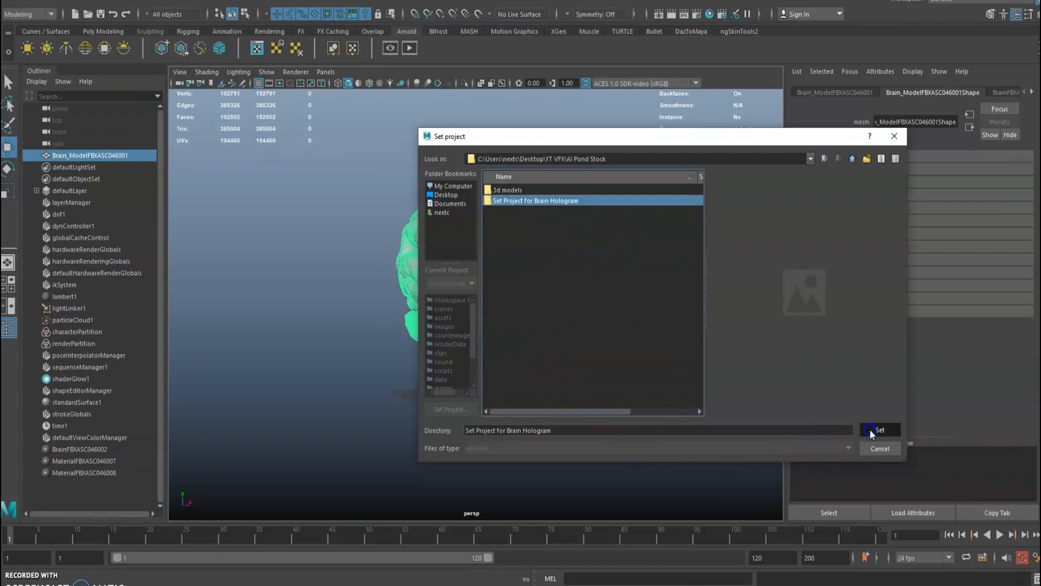
click(879, 429)
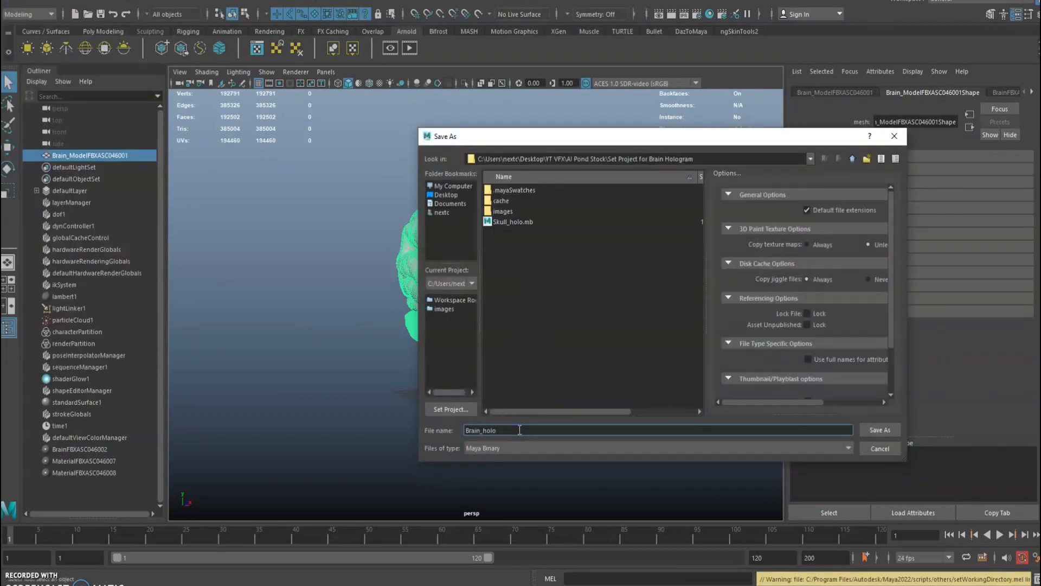
click(878, 429)
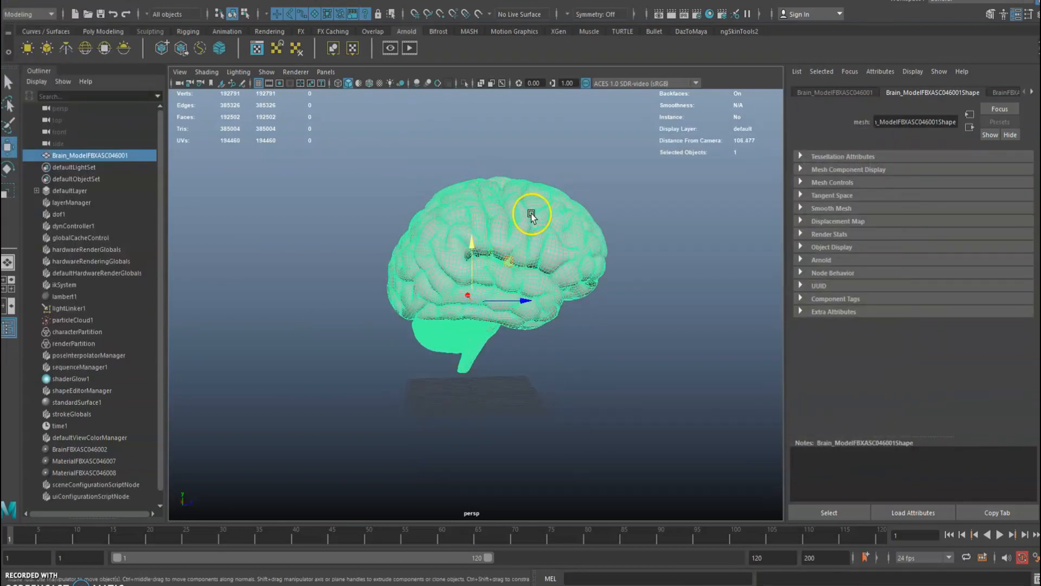
Step: Assign the brain a new aiStandardSurface material renamed aiStandardSurface_Holo and scroll to Geometry
right_click(531, 214)
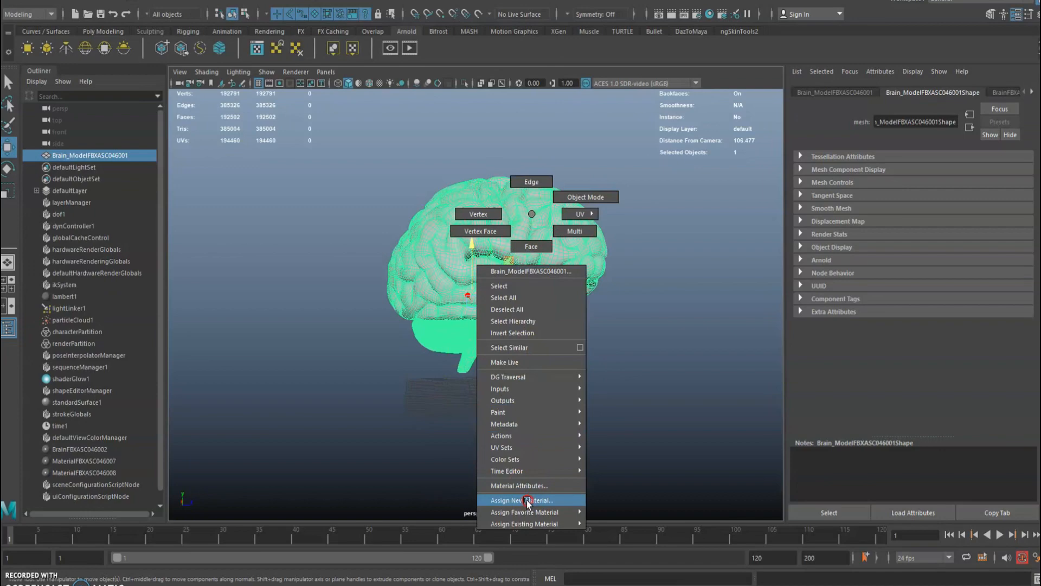
click(523, 500)
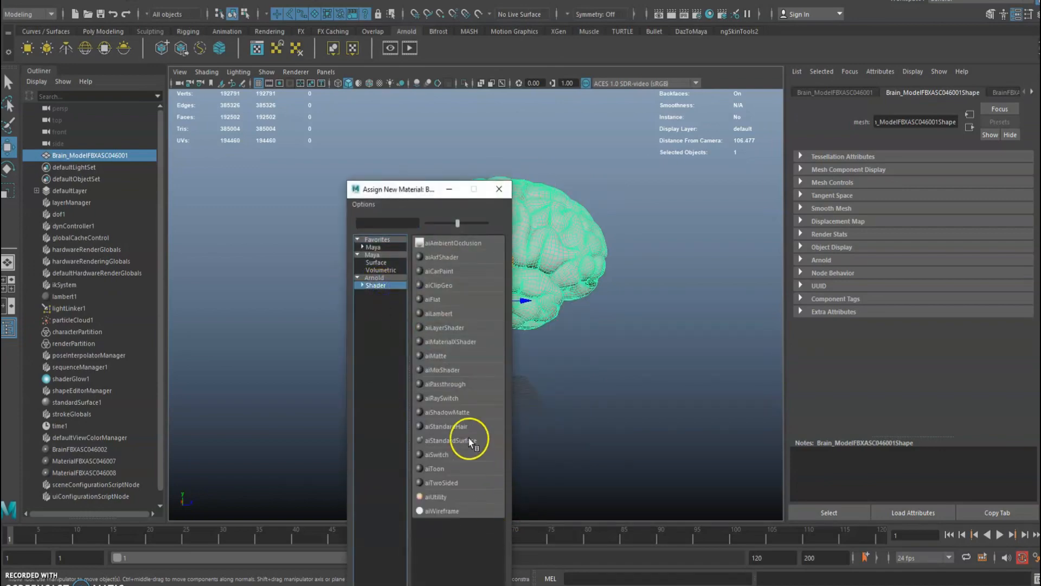
double_click(445, 440)
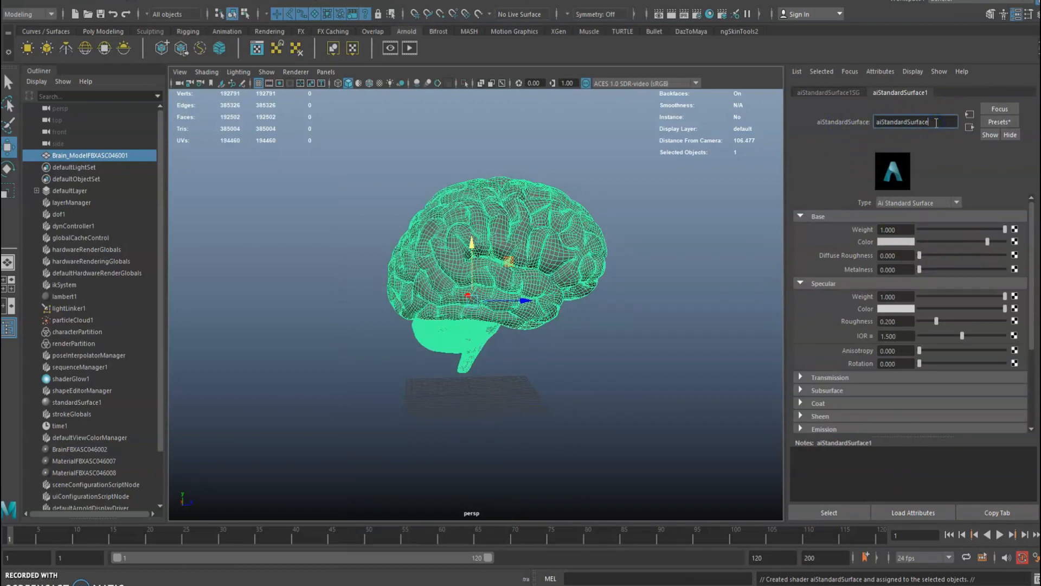
text(_Holo)
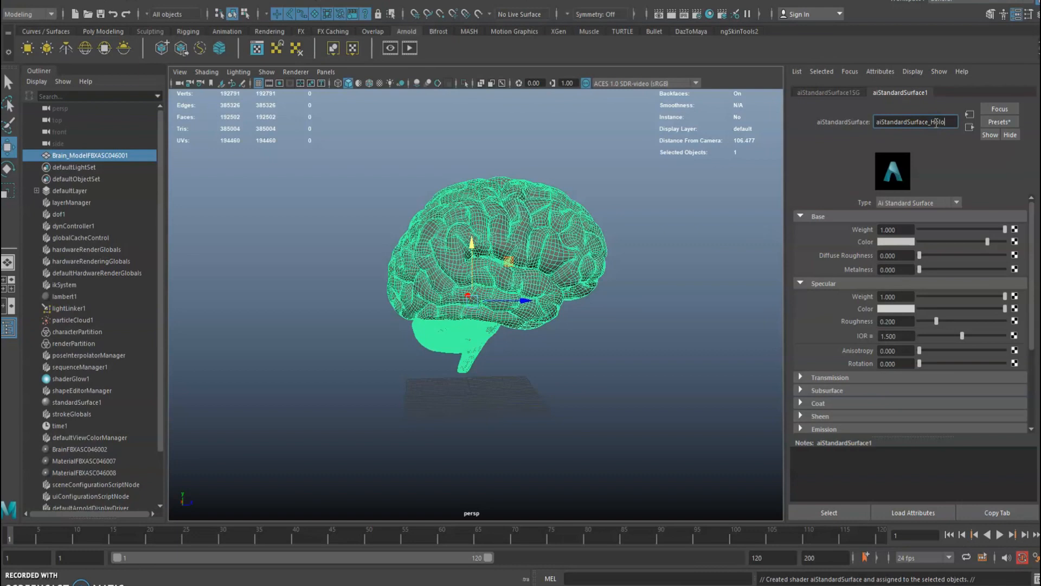
key(Return)
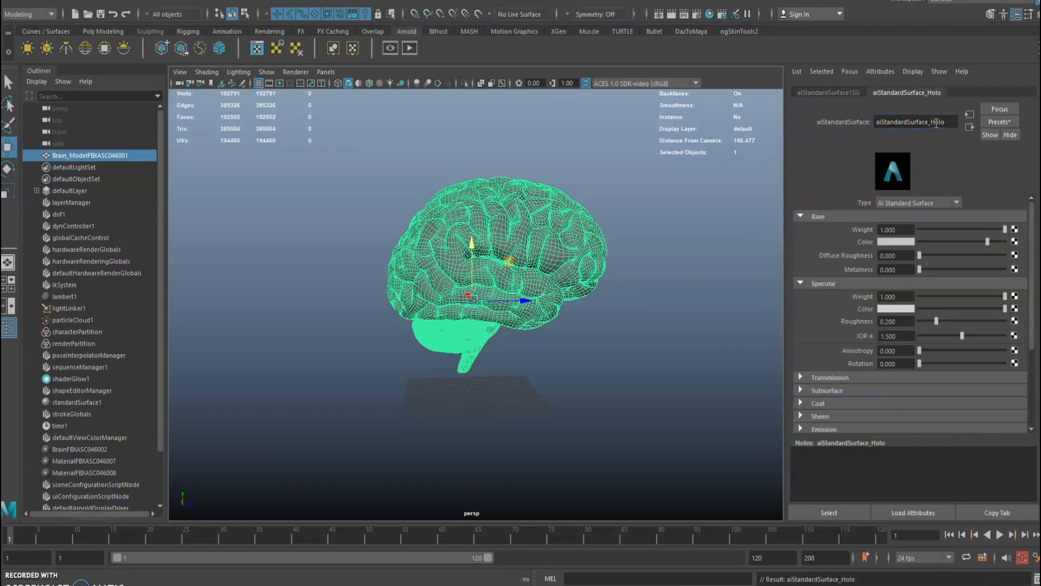
mouse_move(973, 414)
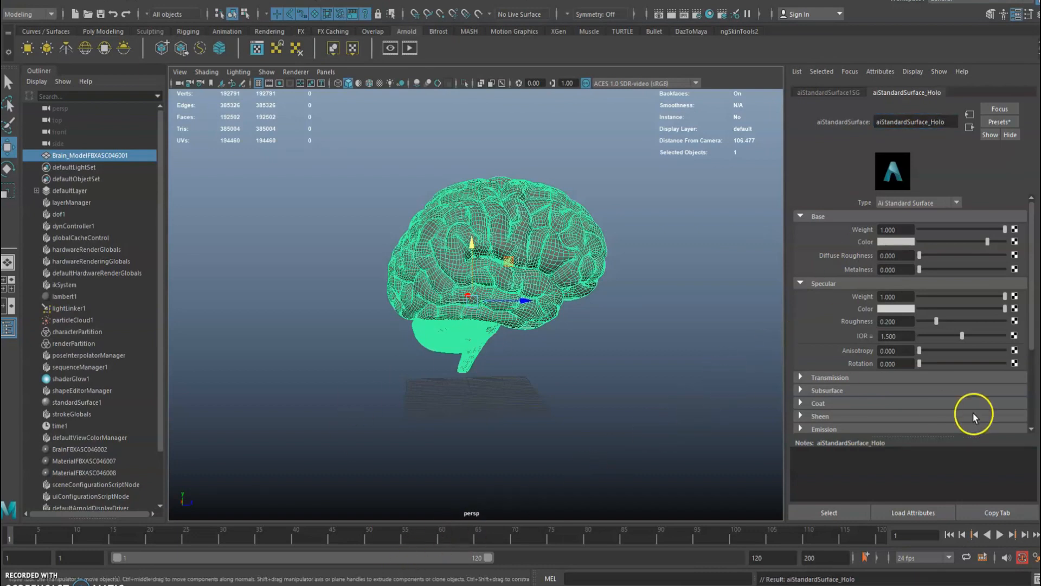
scroll(down, 3)
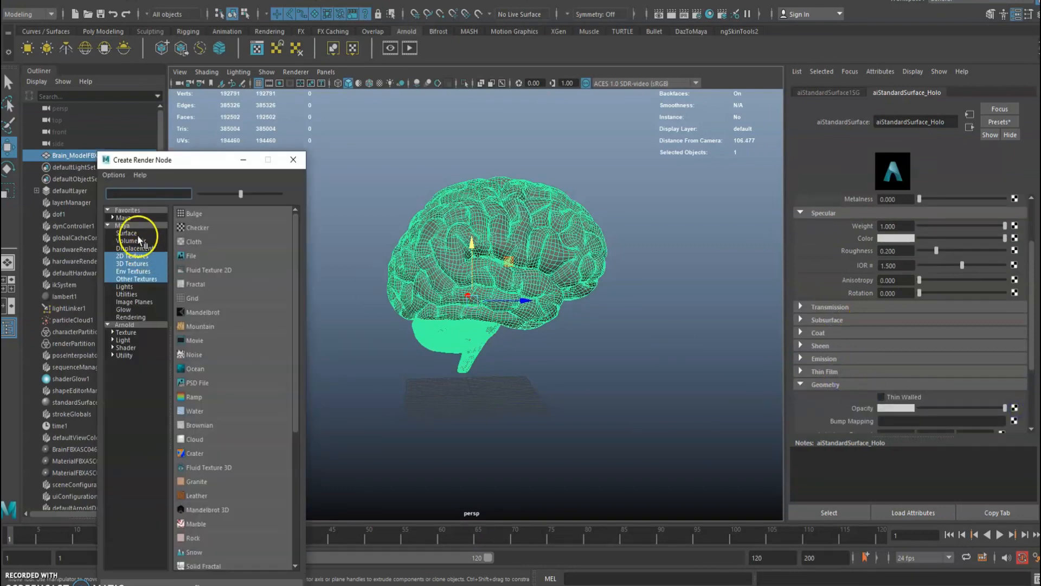
Step: Map opacity to an aiMultiply node with blue Input1, then search for aiFacingRatio
click(123, 225)
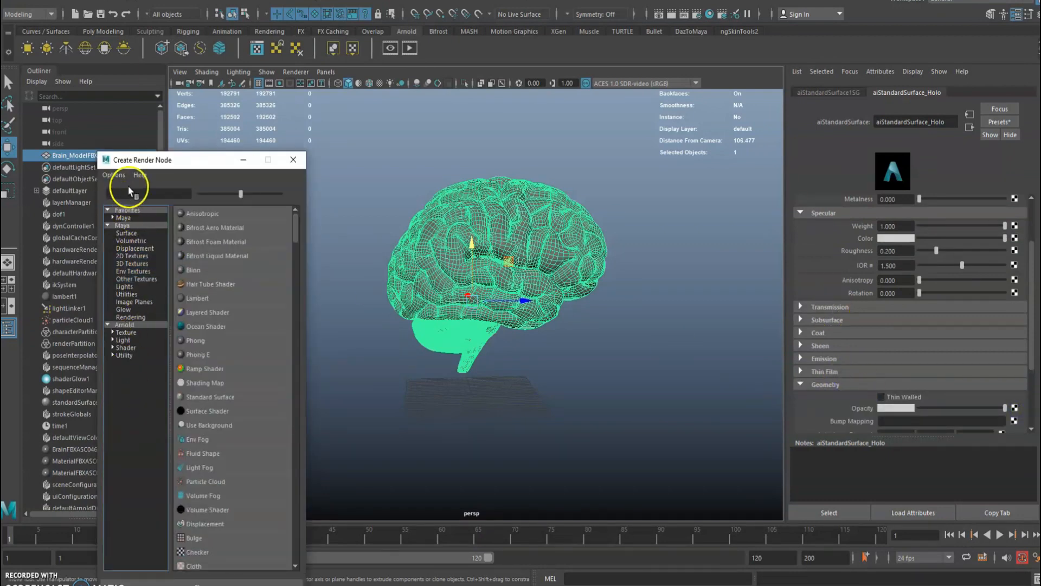
text(mul)
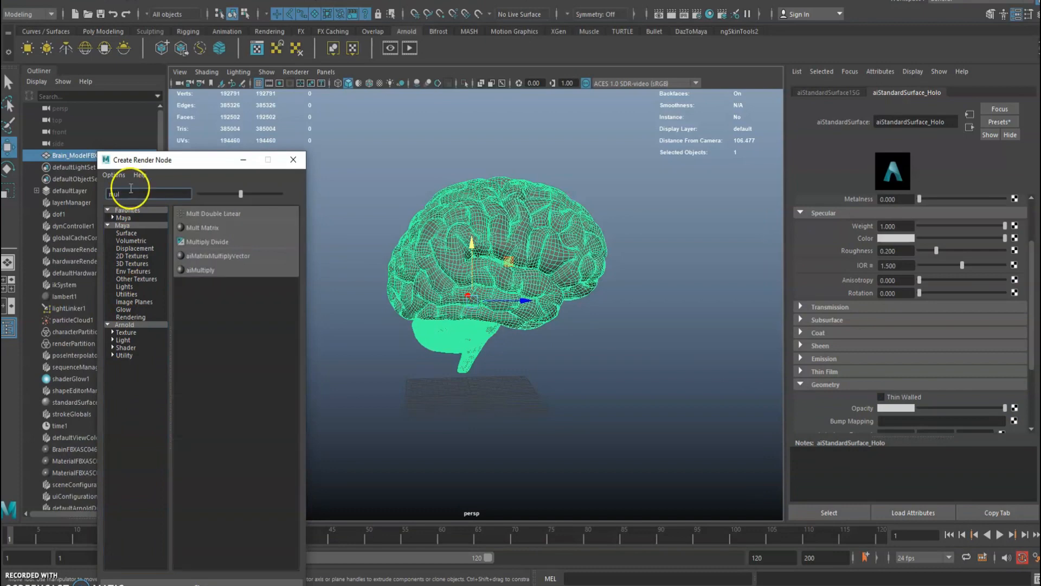
click(201, 270)
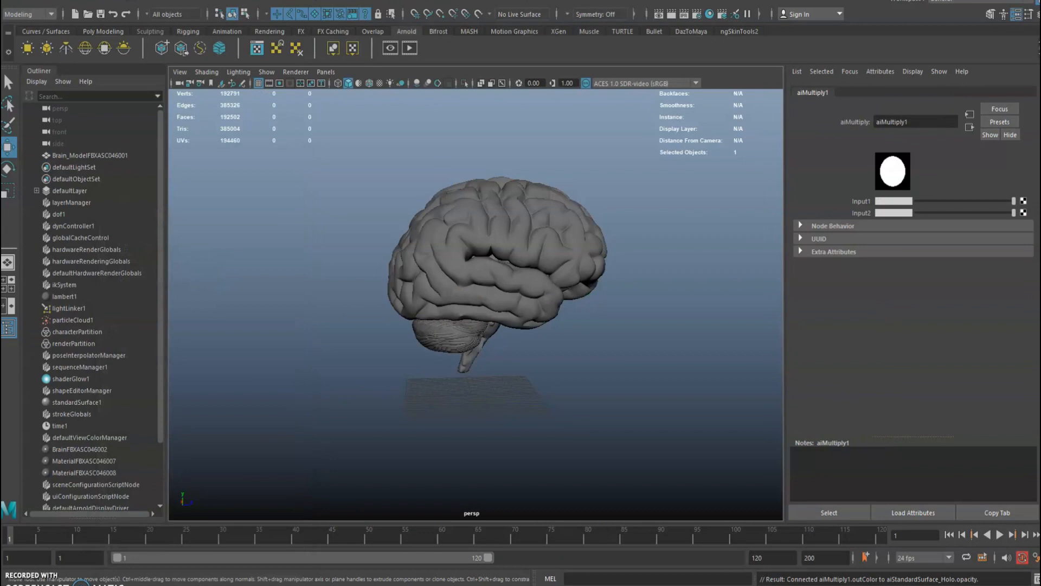
mouse_move(1004, 237)
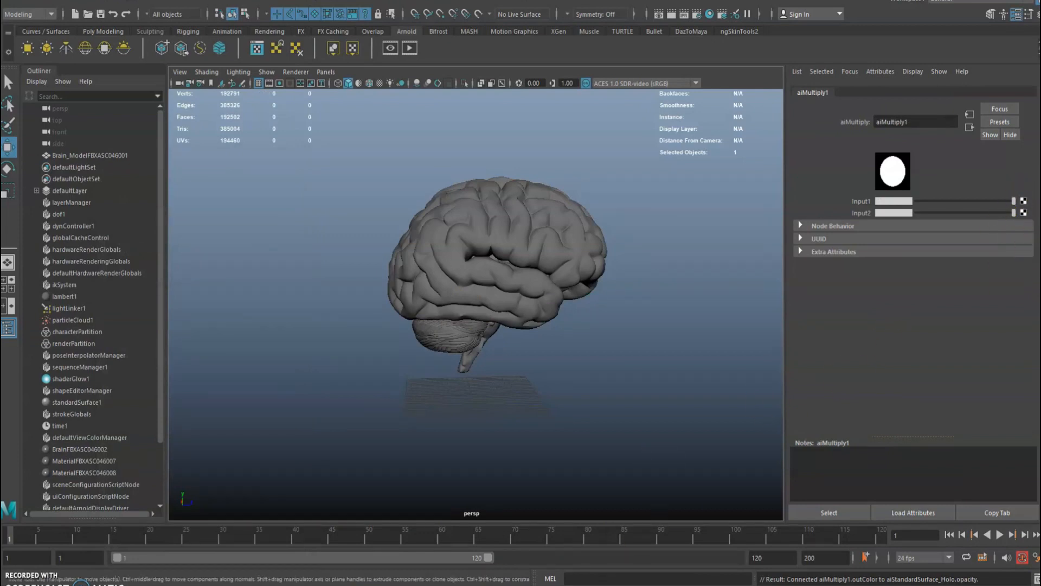
click(892, 171)
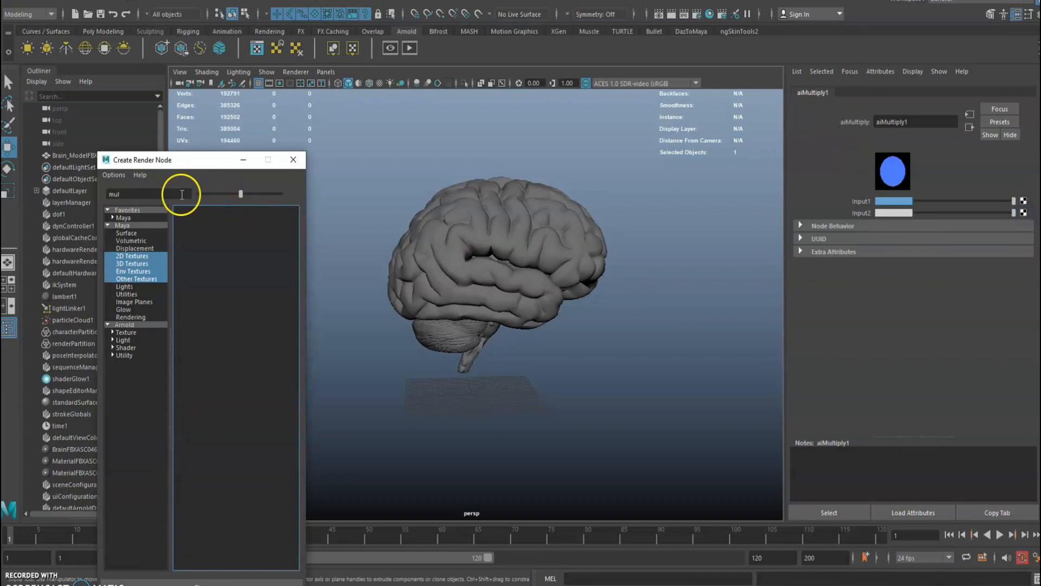
text(fac)
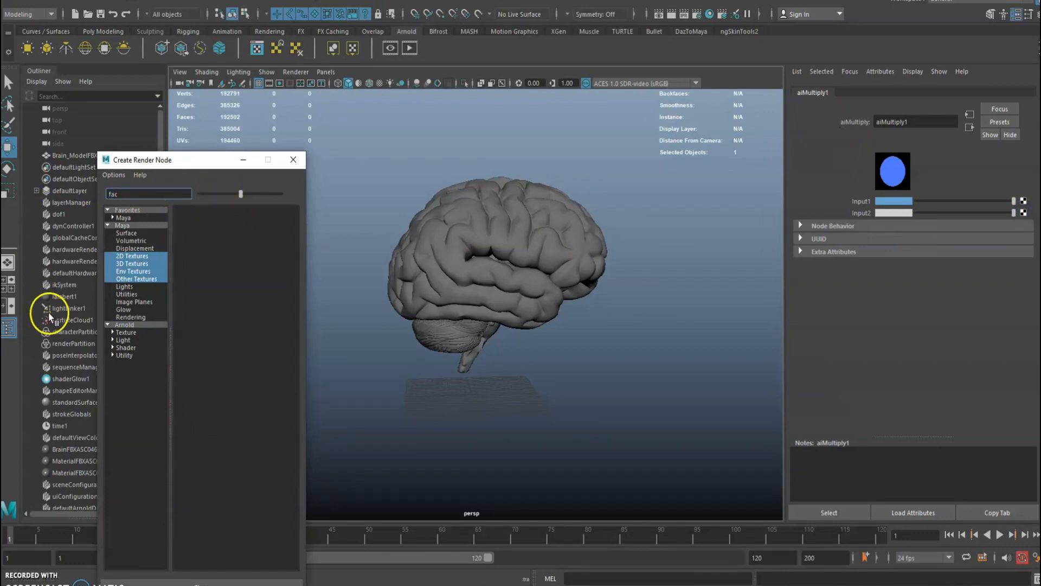
click(123, 216)
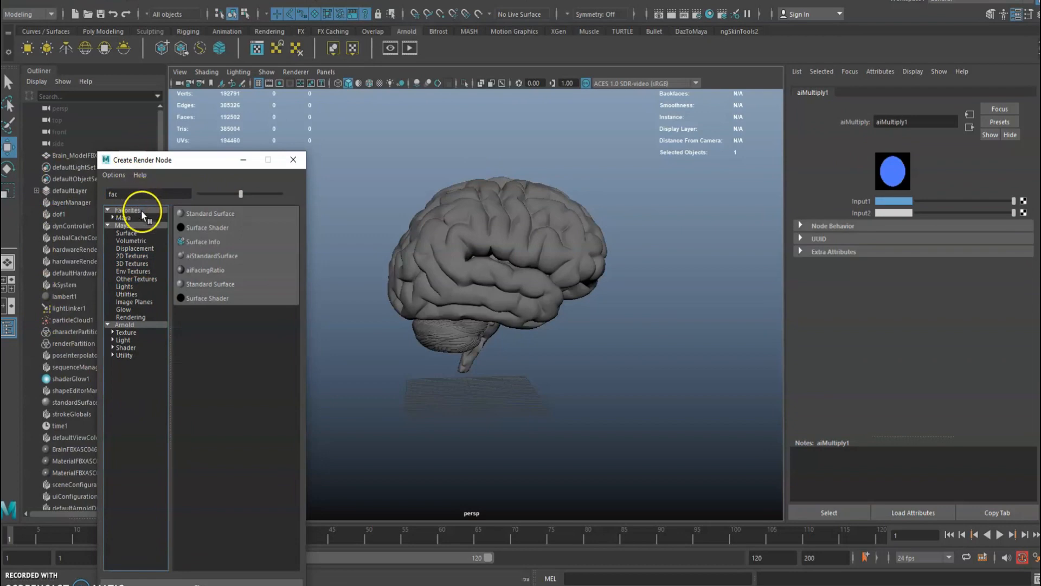
mouse_move(160, 254)
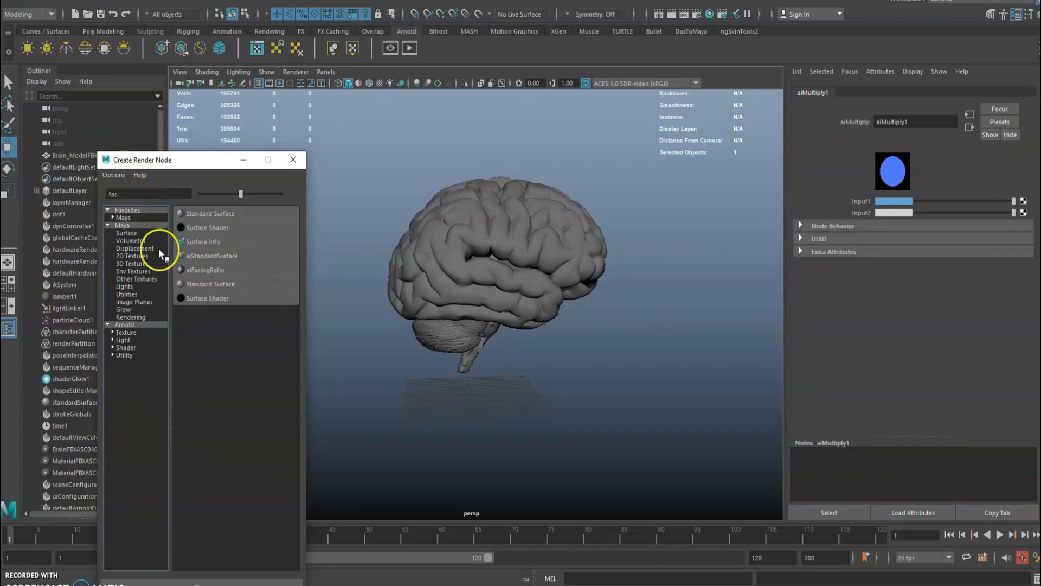
mouse_move(206, 272)
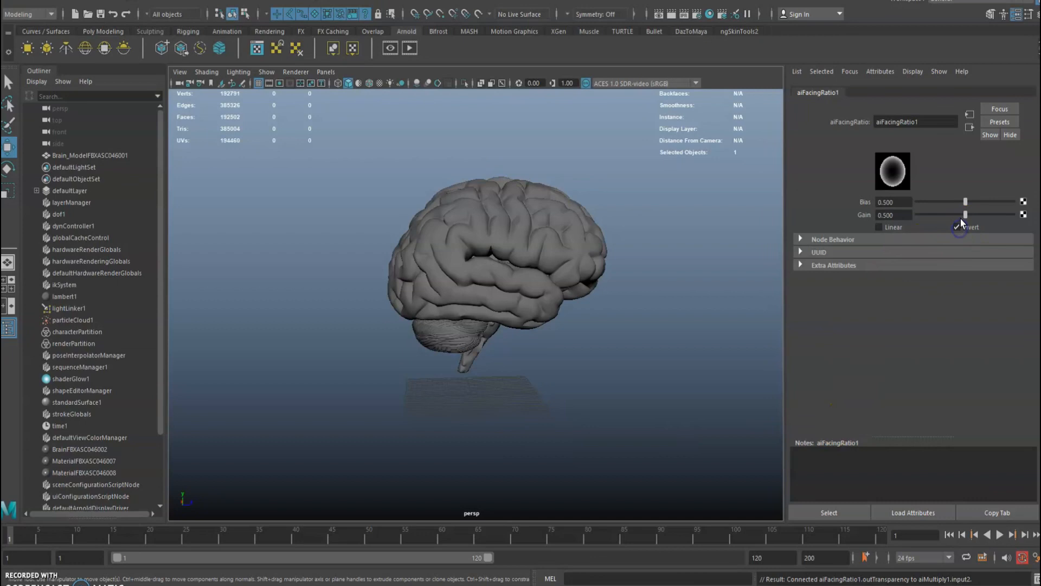
Step: Adjust the facing ratio and preview the blue hologram brain in an interactive Arnold render
click(957, 226)
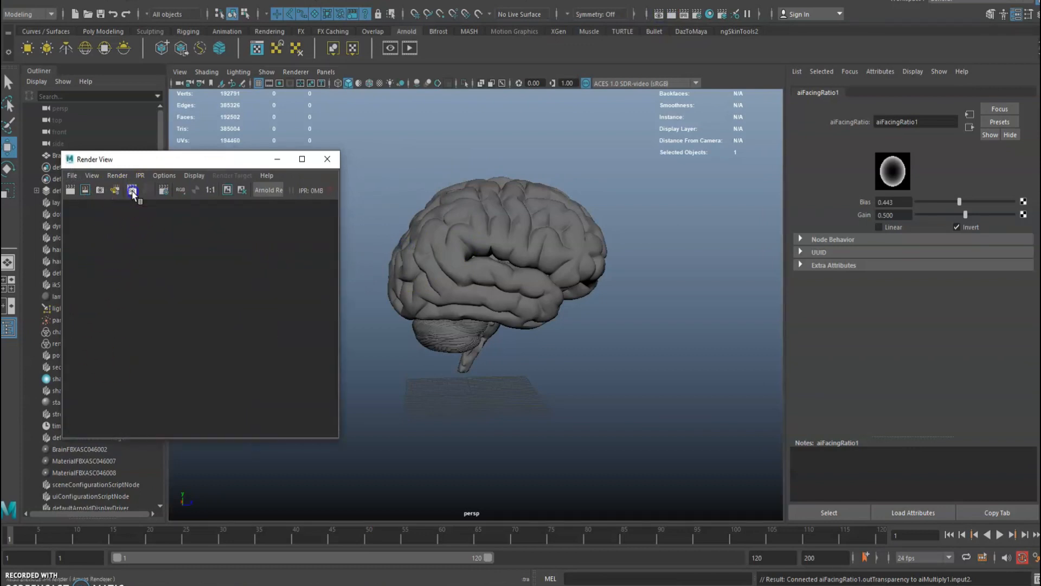
click(132, 190)
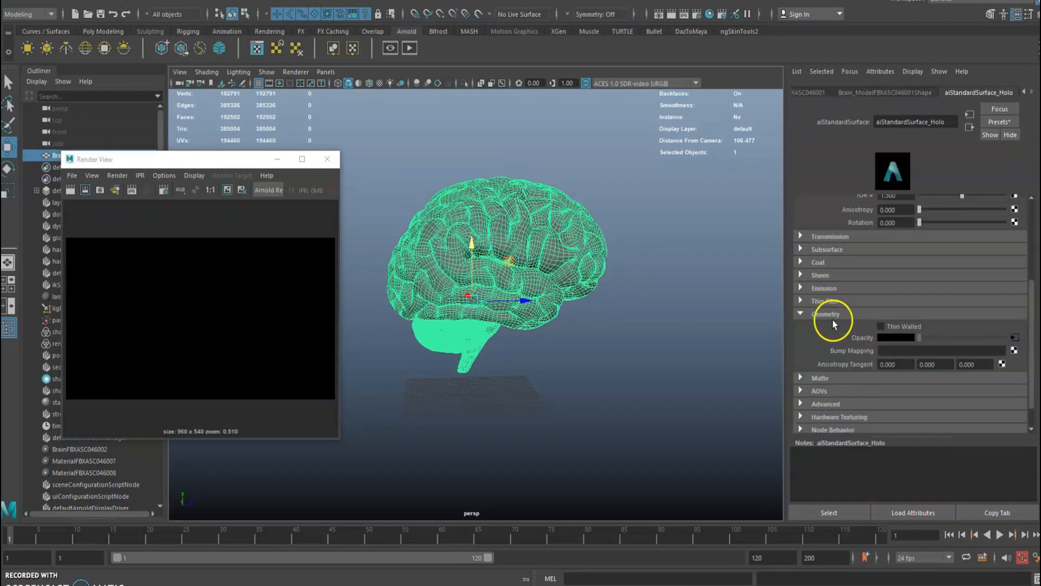
click(824, 287)
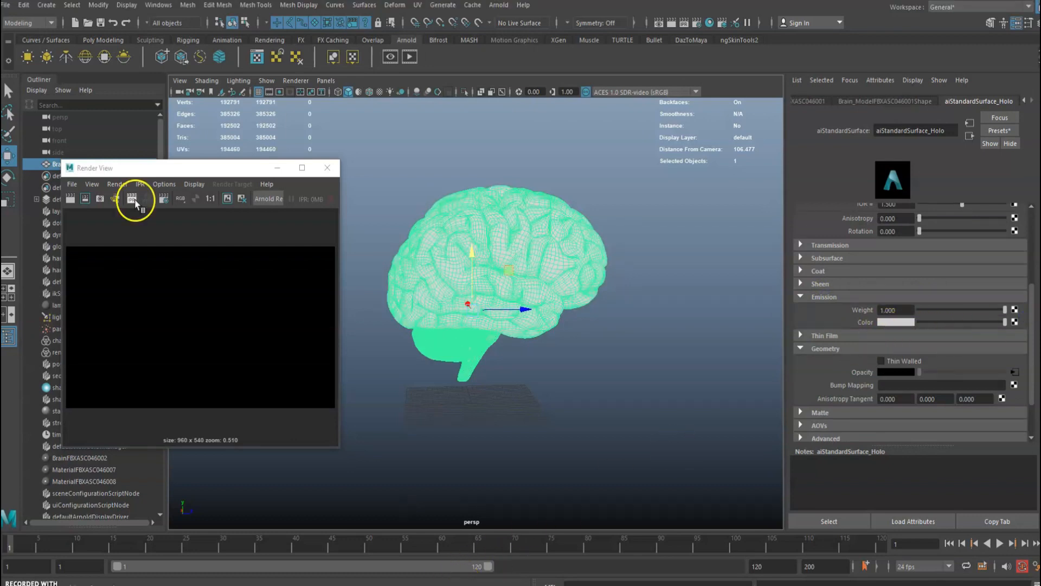
click(132, 199)
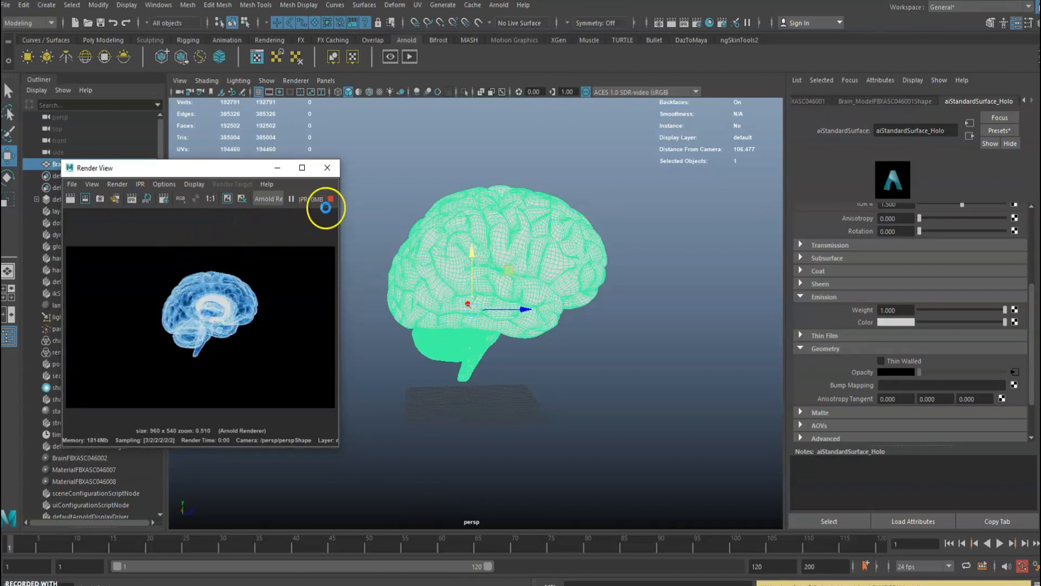
mouse_move(332, 203)
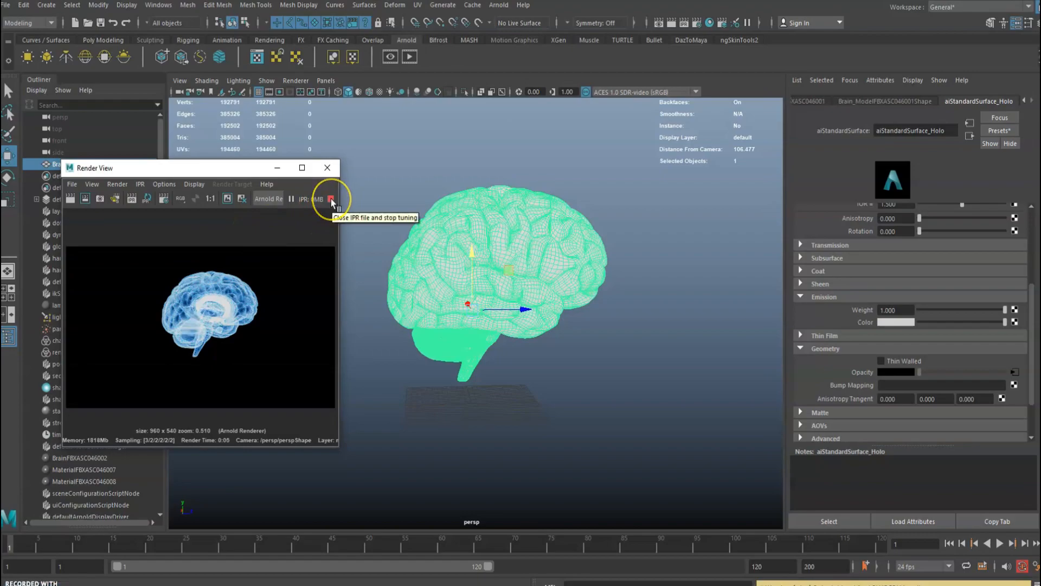
click(301, 167)
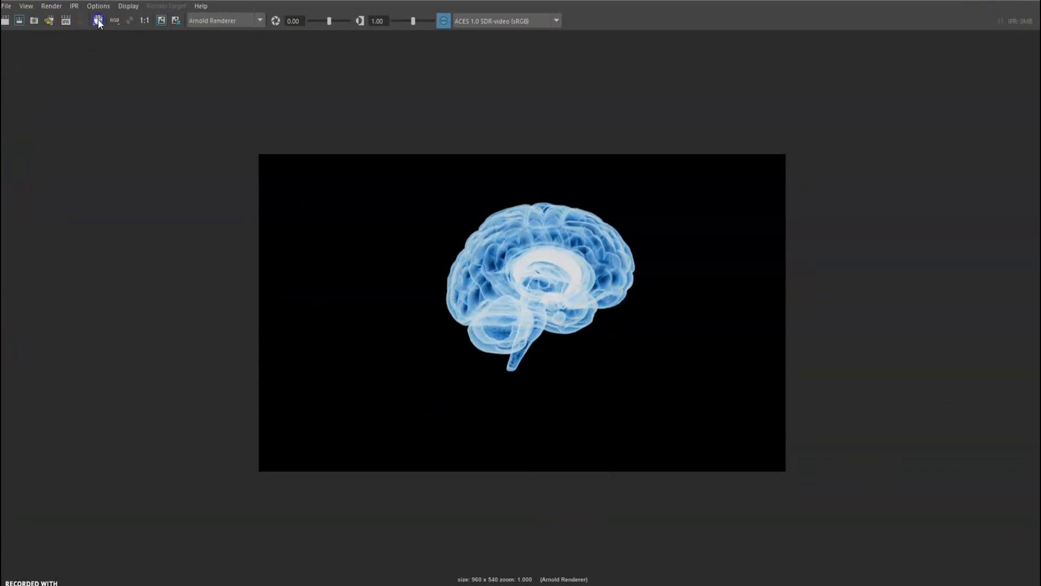
Step: Change the image size preset from HD_540 to a higher HD preset and open the Holo shader
click(98, 20)
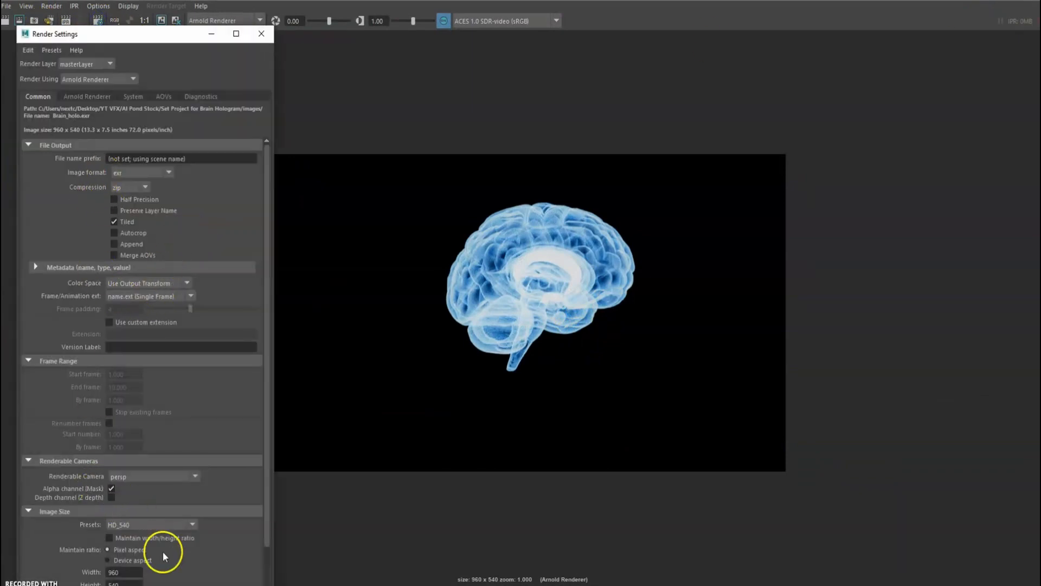
click(192, 524)
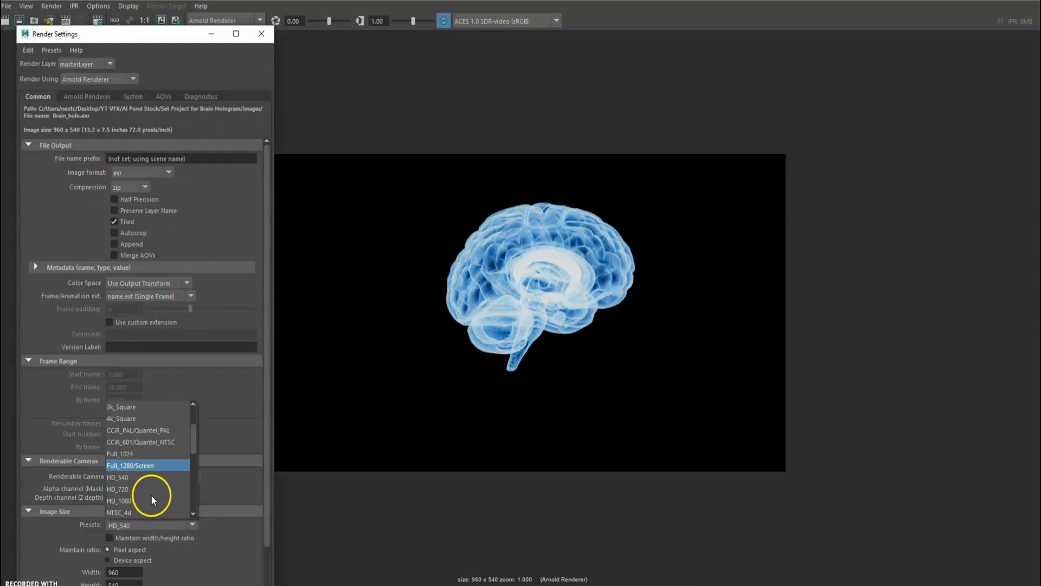
click(120, 500)
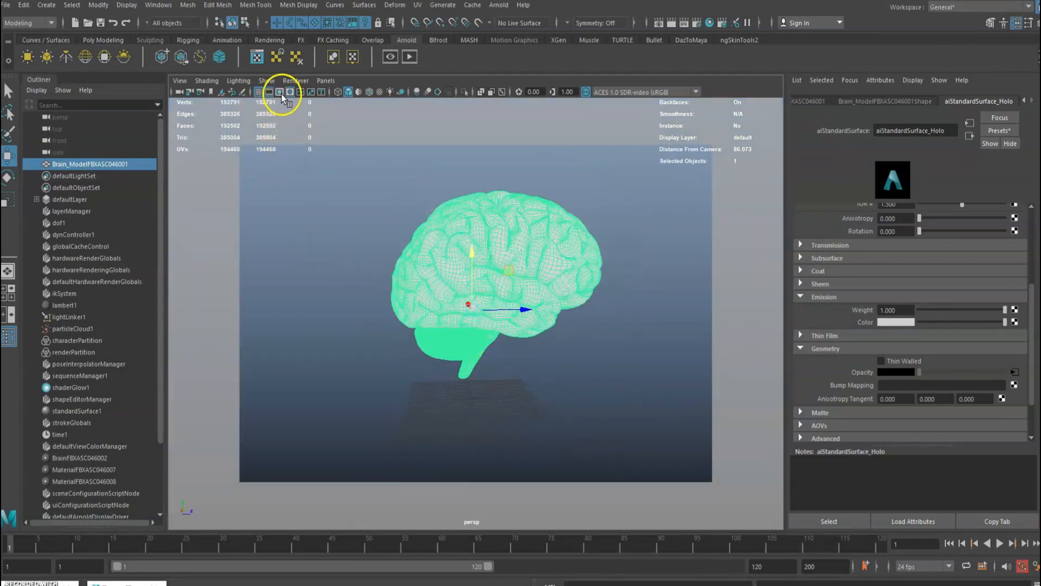
click(281, 91)
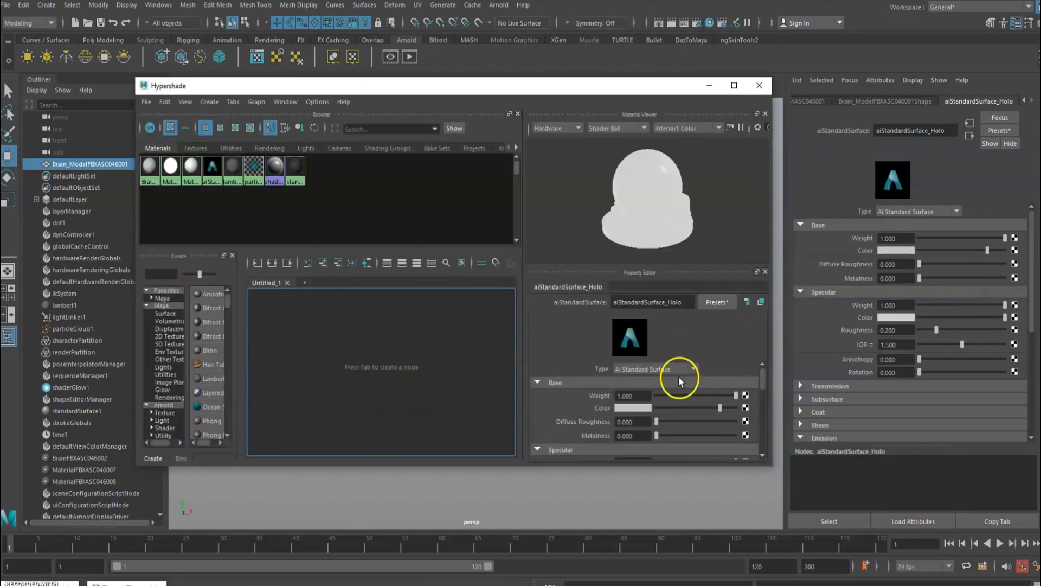
Step: Check the Holo shader's geometry settings and close Hypershade for the 1920x1080 preview
scroll(down, 3)
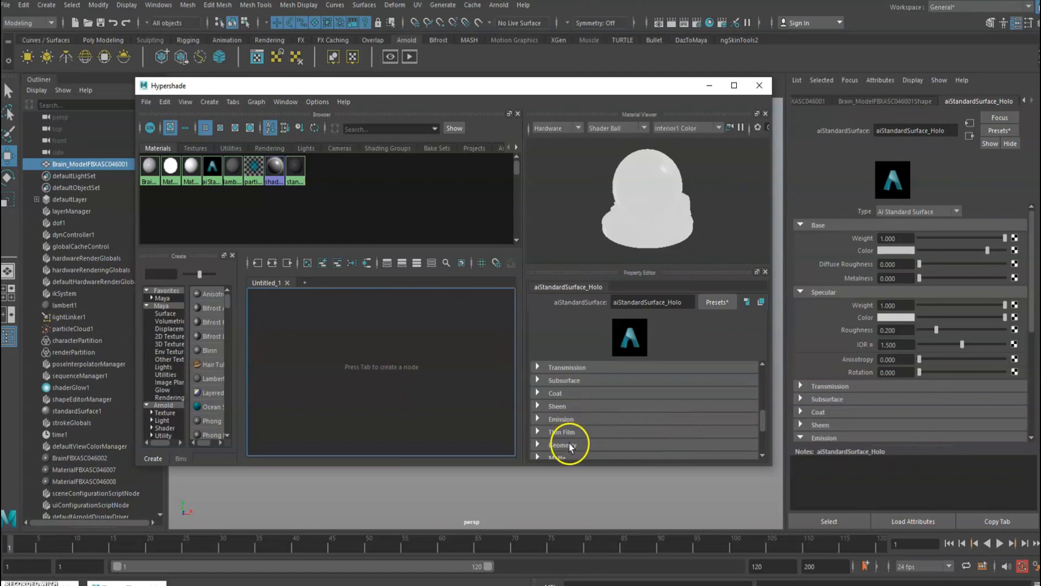
click(561, 445)
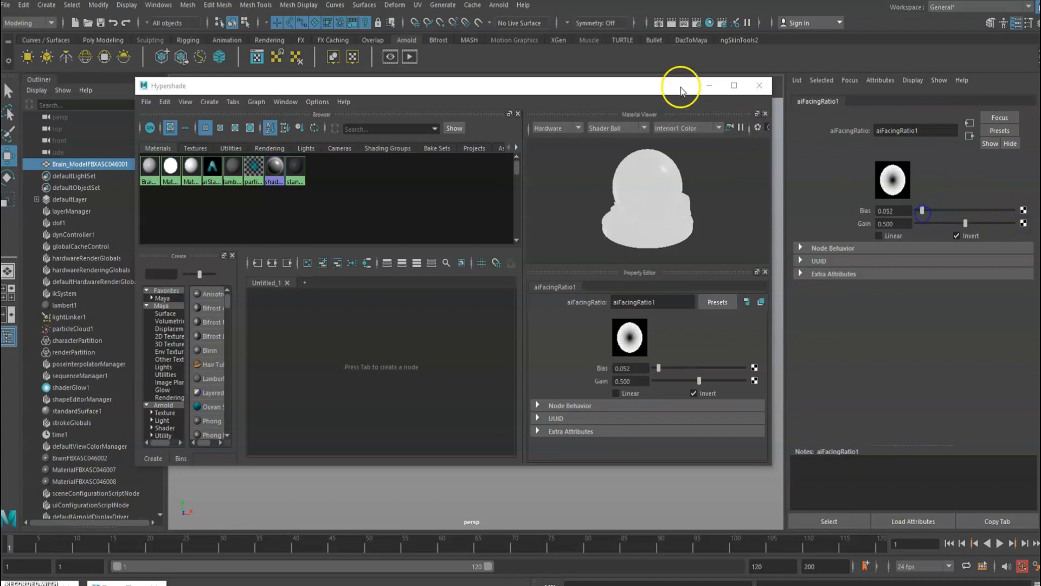
click(759, 86)
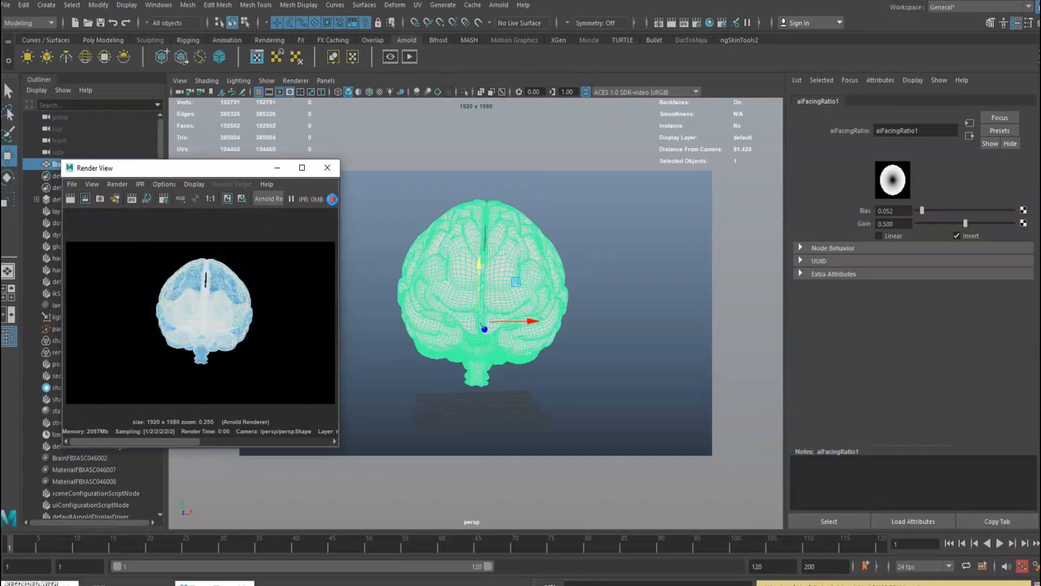
mouse_move(331, 199)
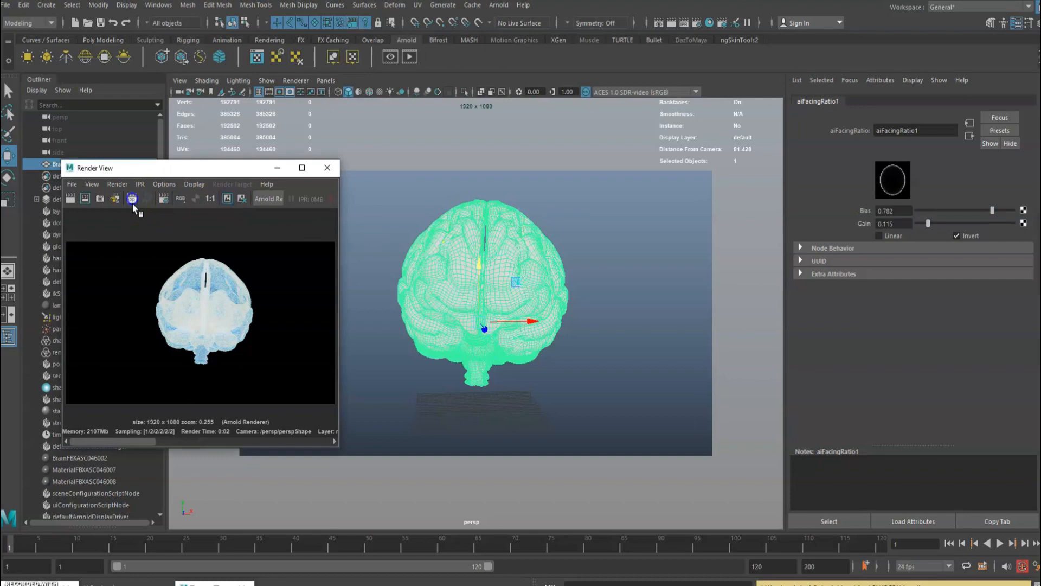
Step: Stop the interactive render after setting facing-ratio bias 0.782 and gain 0.115
click(132, 198)
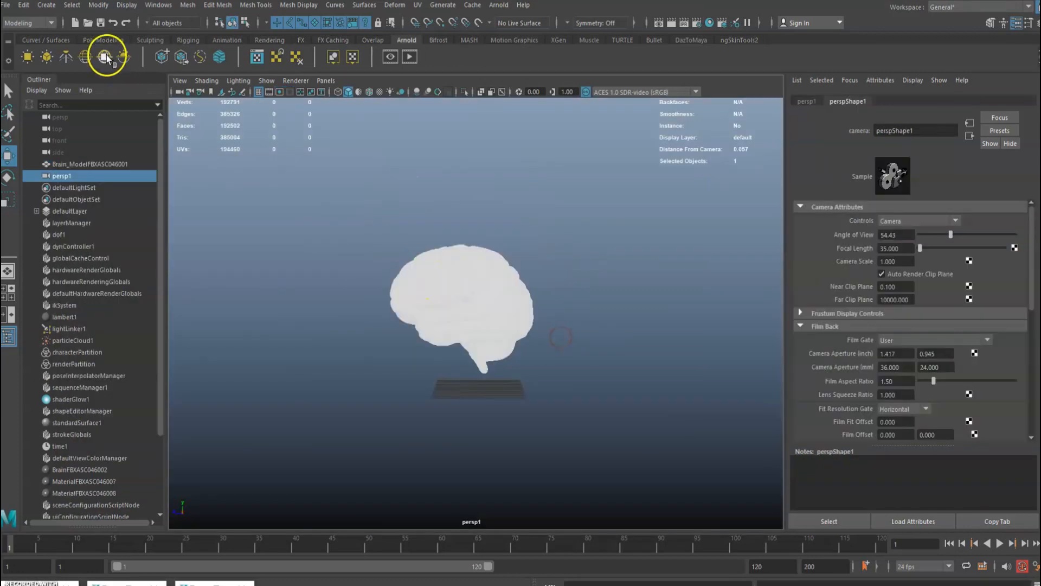
Step: Create polygon plane pPlane1 as a ground plane under the brain
click(103, 40)
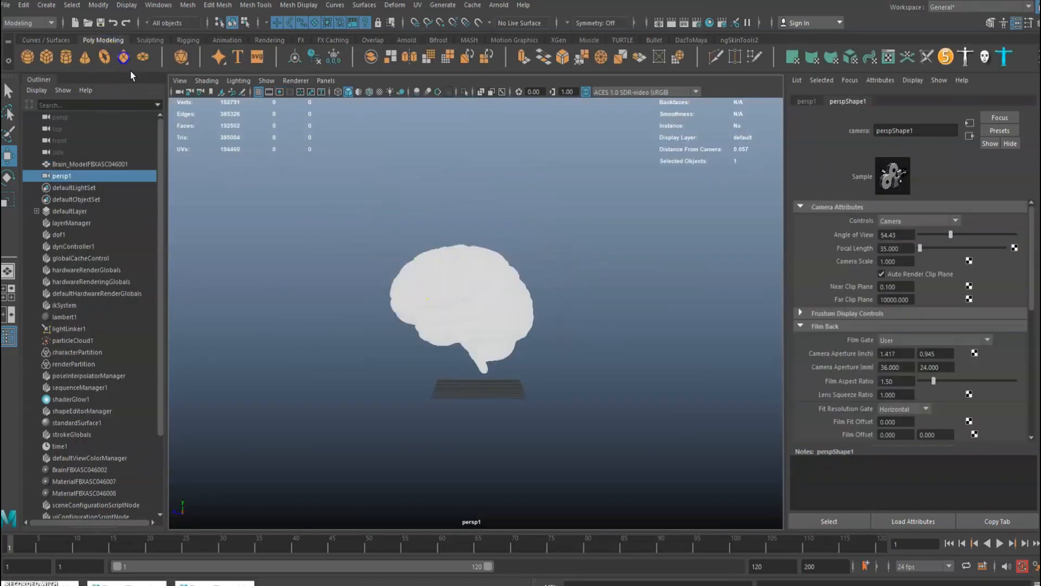
click(478, 388)
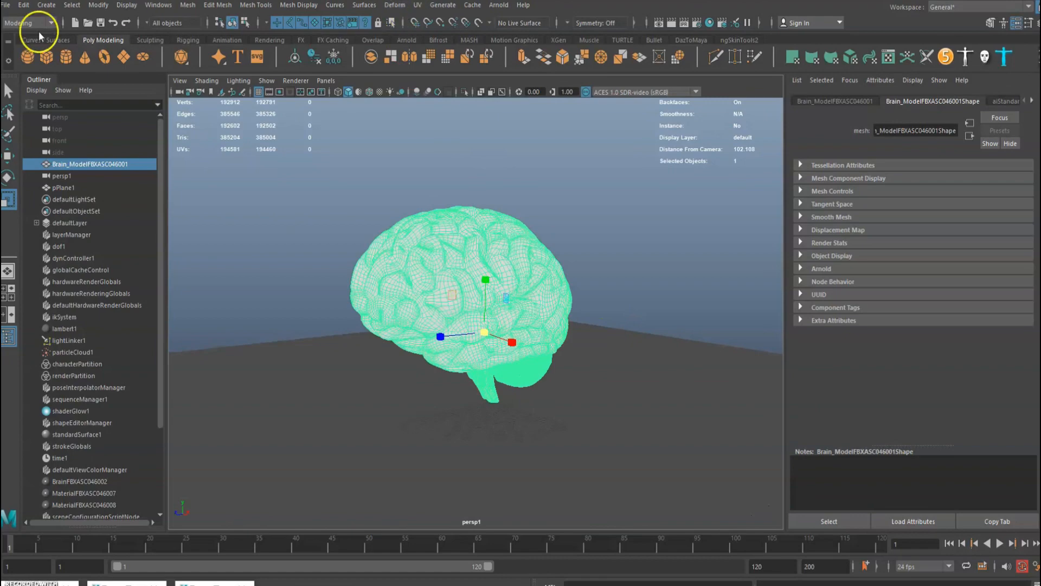
click(19, 21)
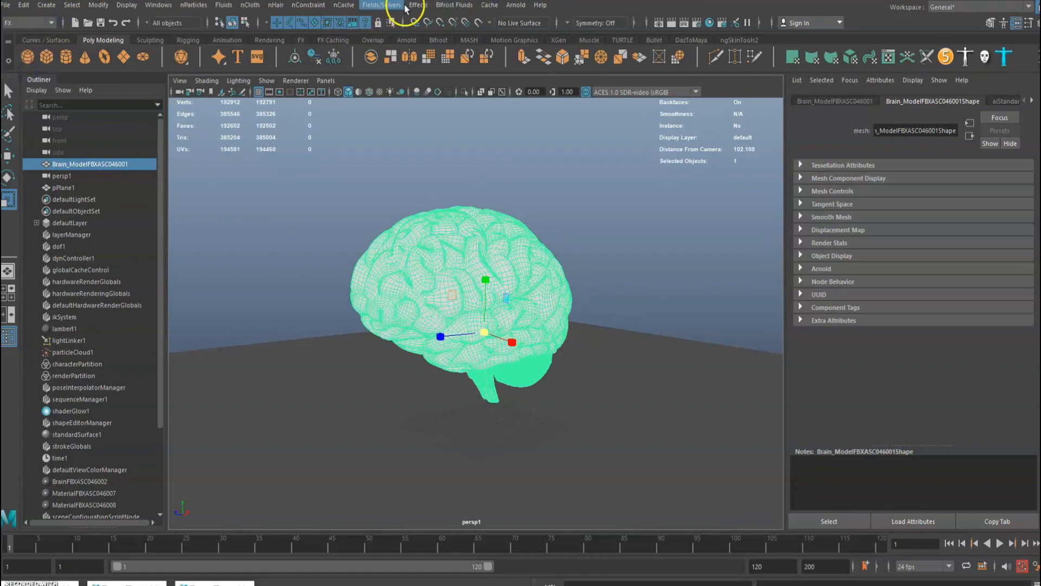
Step: Make the brain an nCloth, the ground plane a passive collider, and adjust playback speed
click(249, 5)
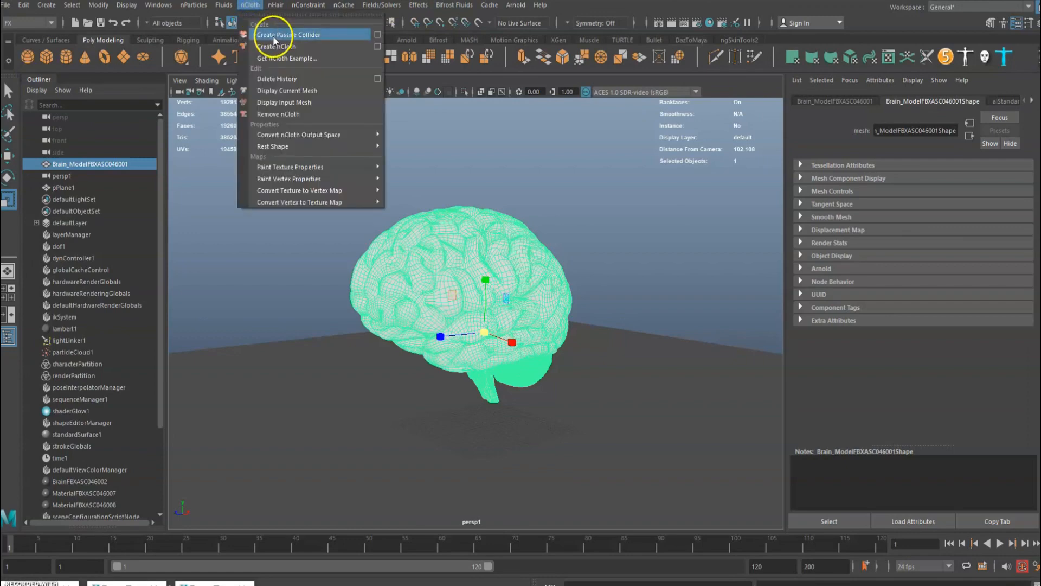
click(275, 47)
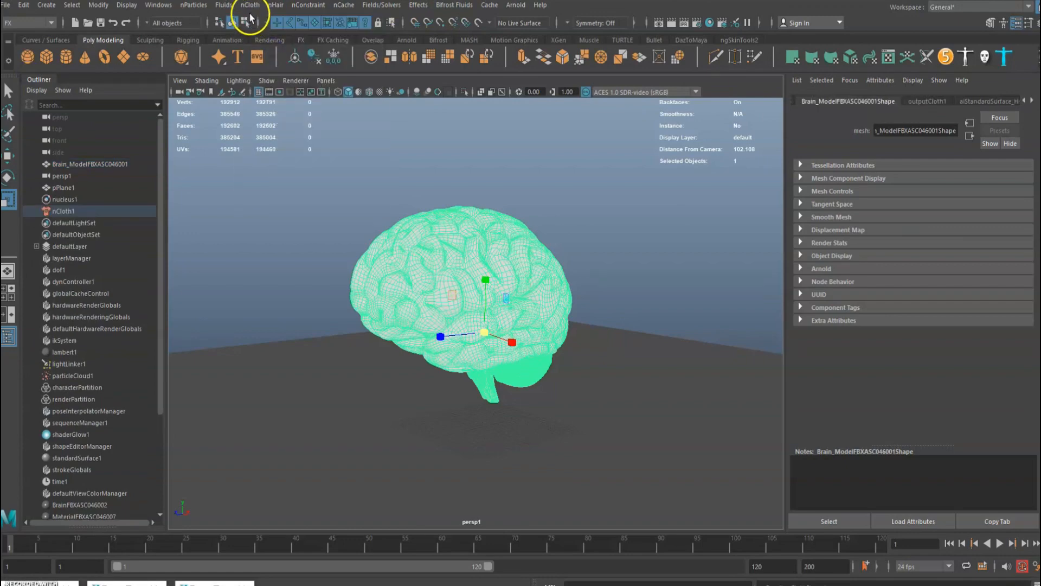
click(64, 187)
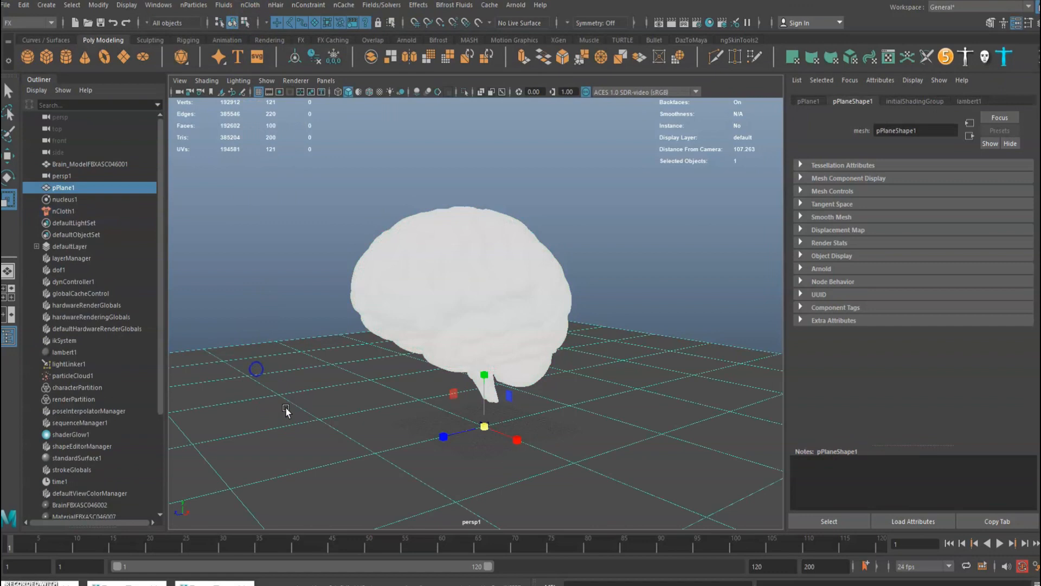
click(250, 5)
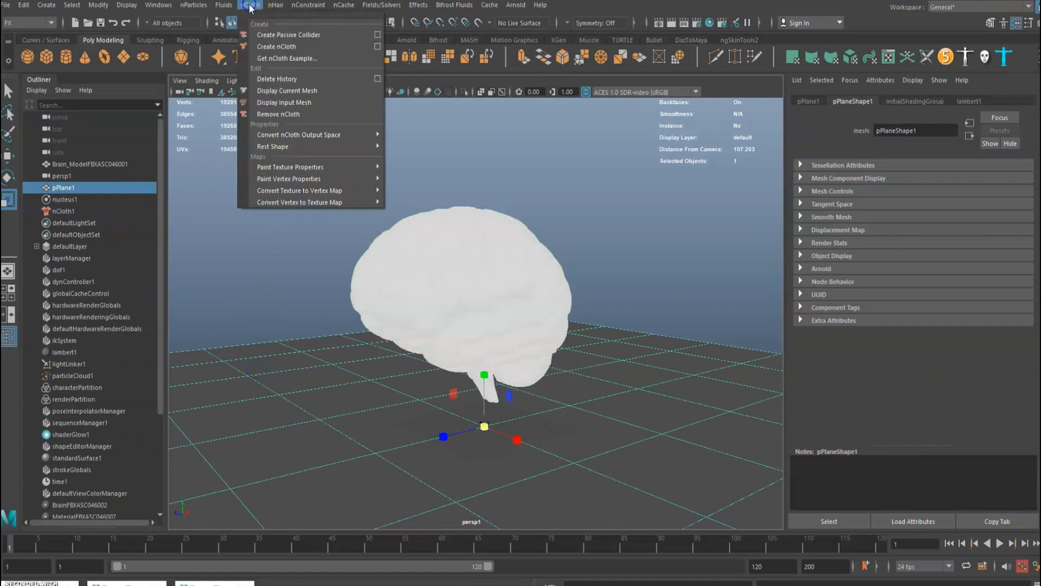
click(276, 46)
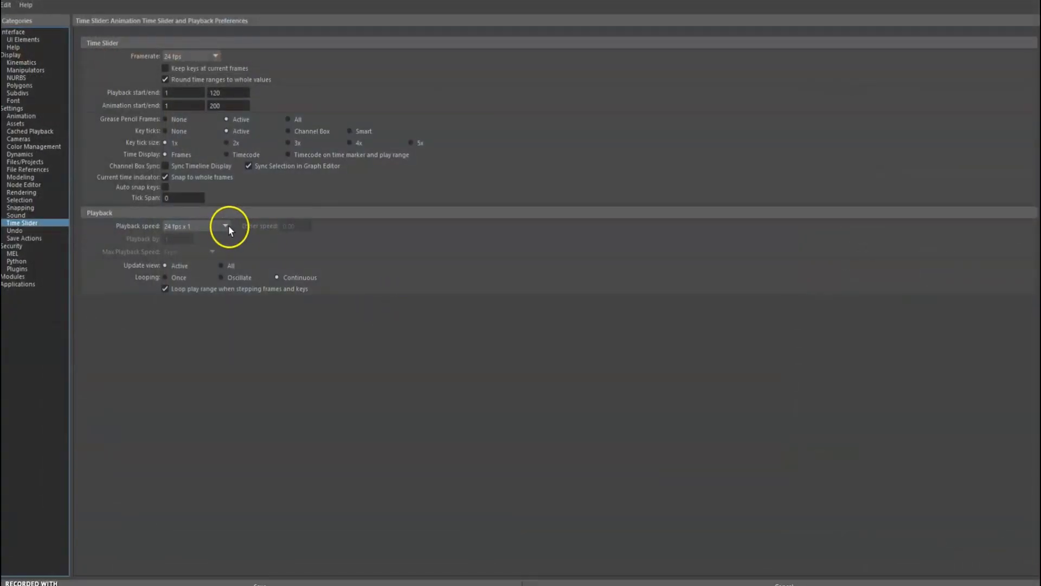
click(224, 225)
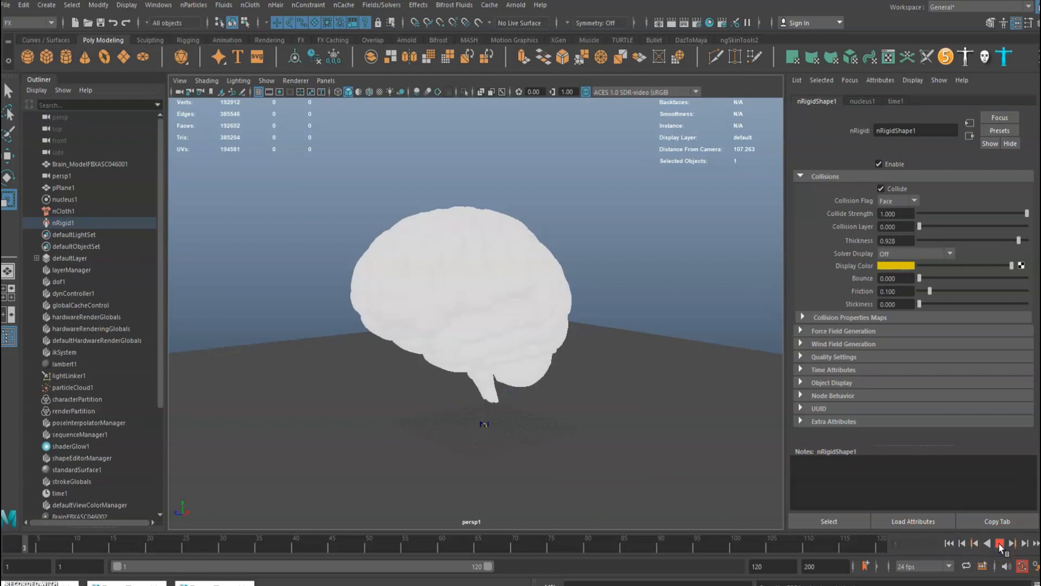
Step: Play the nCloth simulation so the brain slumps onto the ground, then stop
click(999, 543)
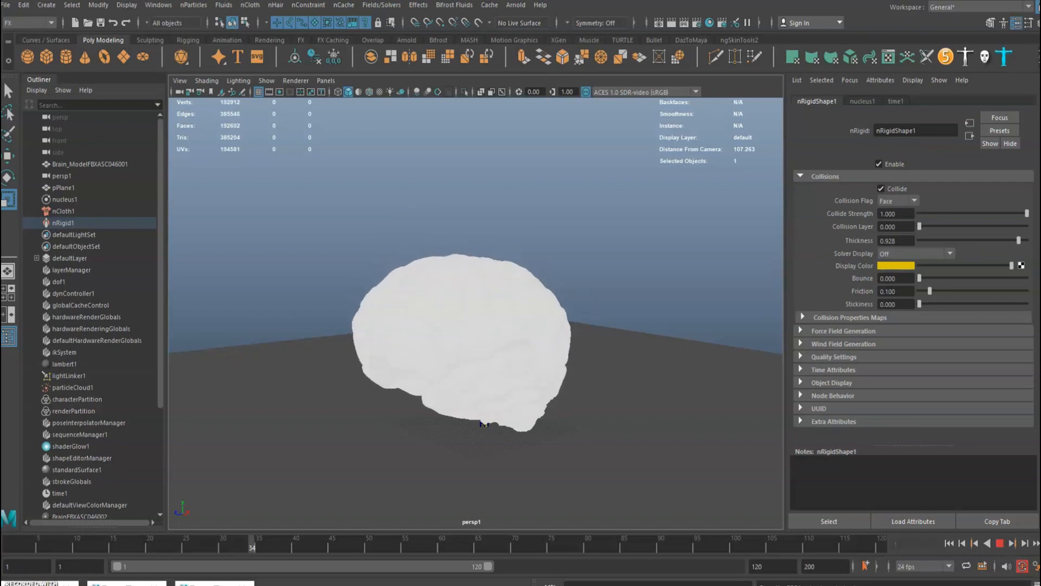
click(273, 536)
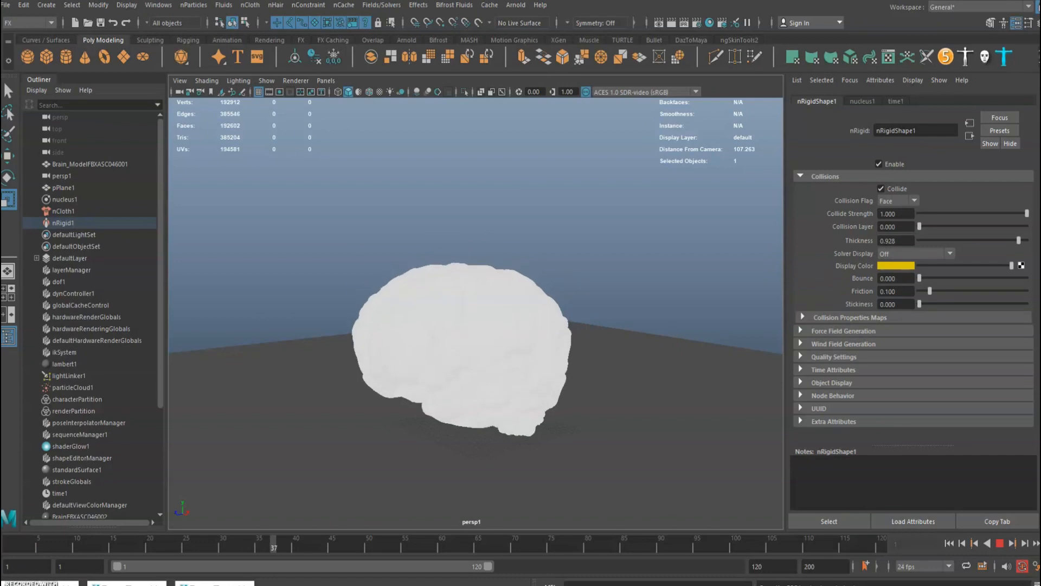
click(295, 538)
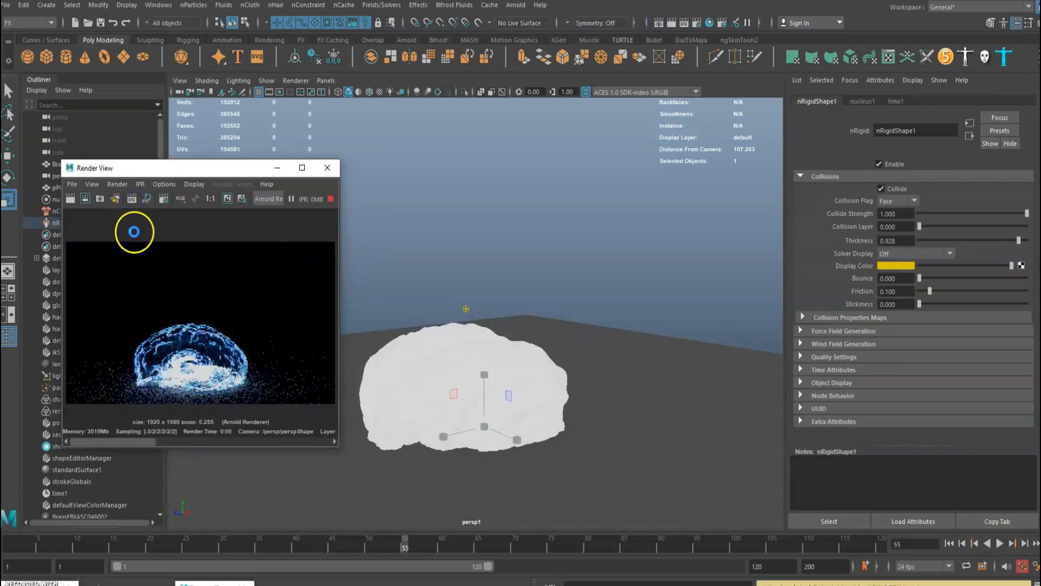
mouse_move(331, 198)
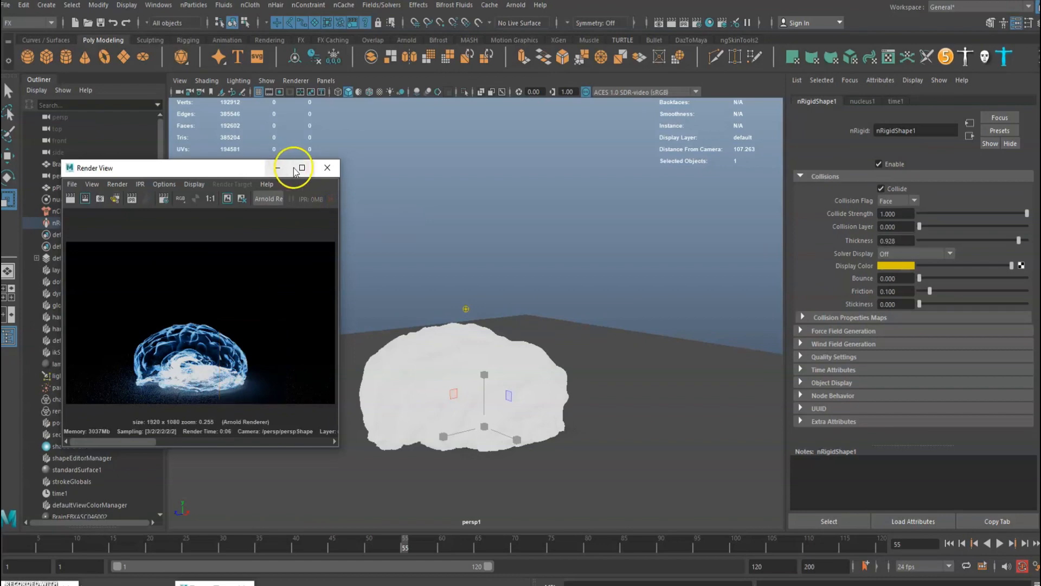
Step: Enlarge the Render View preview of the brain render to fill the screen
click(301, 168)
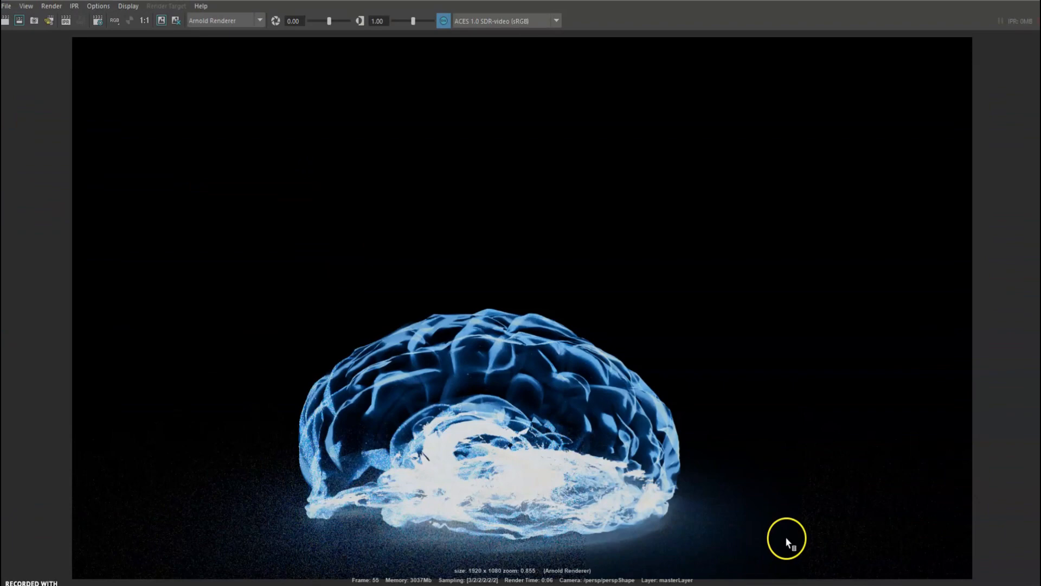
mouse_move(594, 458)
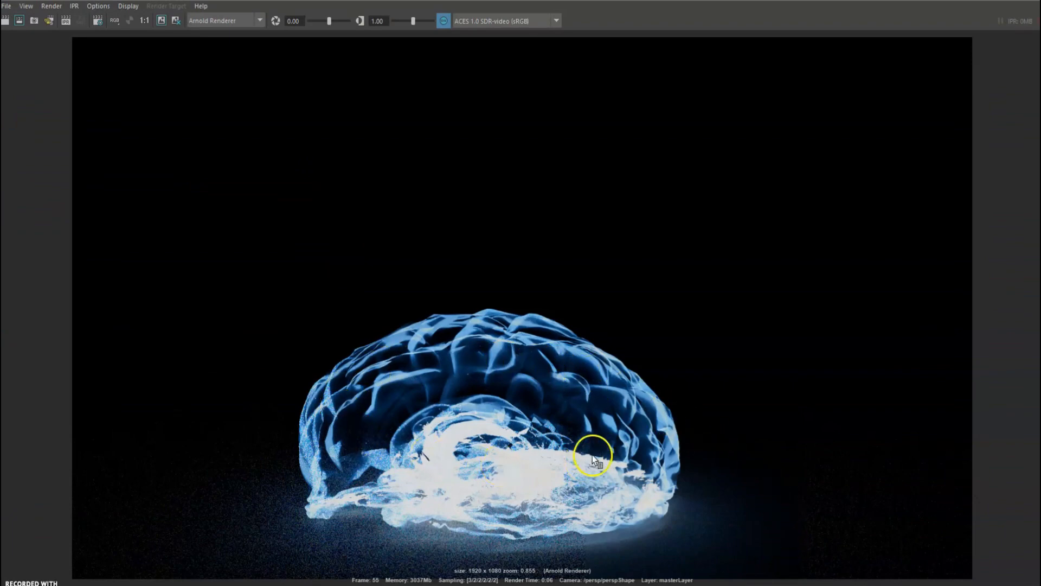
mouse_move(983, 2)
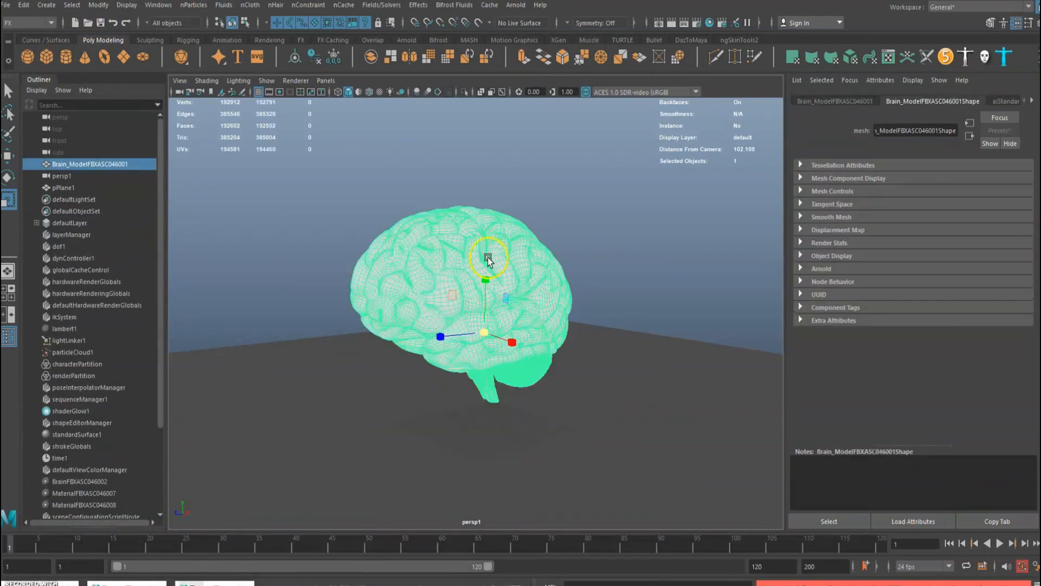
Step: Reselect the brain model and select all of its faces in Face mode
click(412, 263)
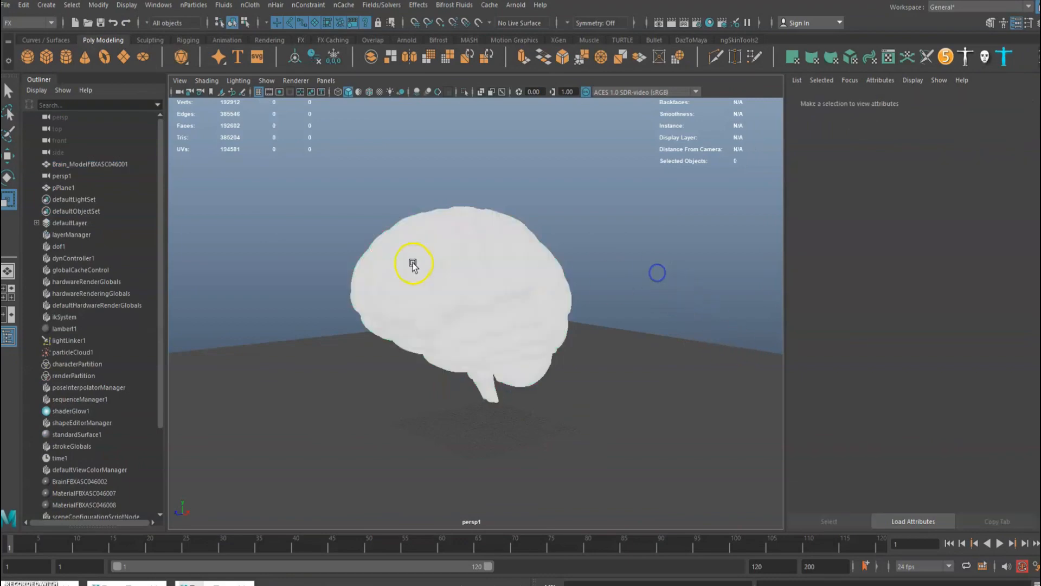
click(413, 264)
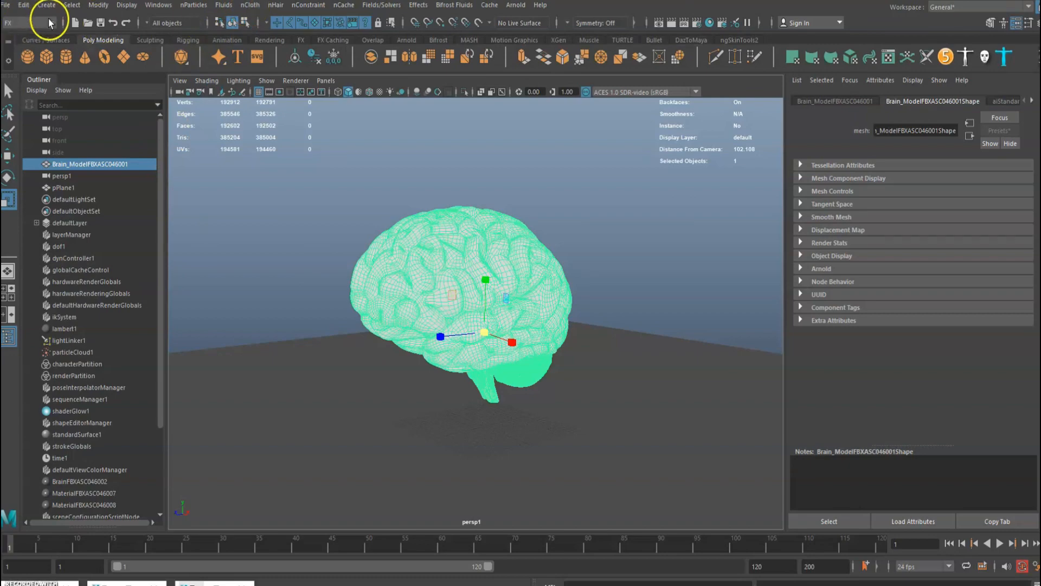
right_click(423, 211)
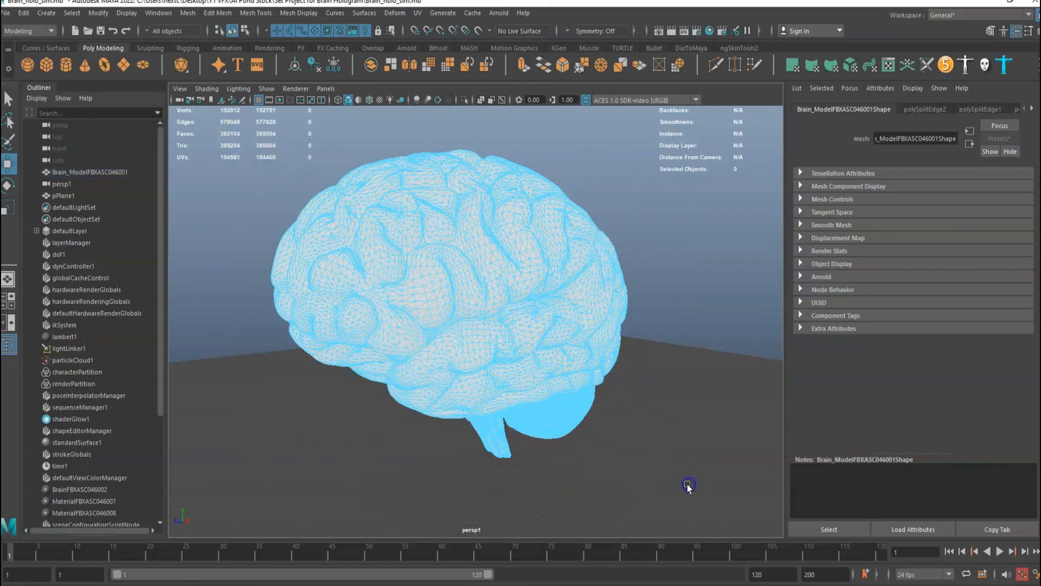
click(64, 195)
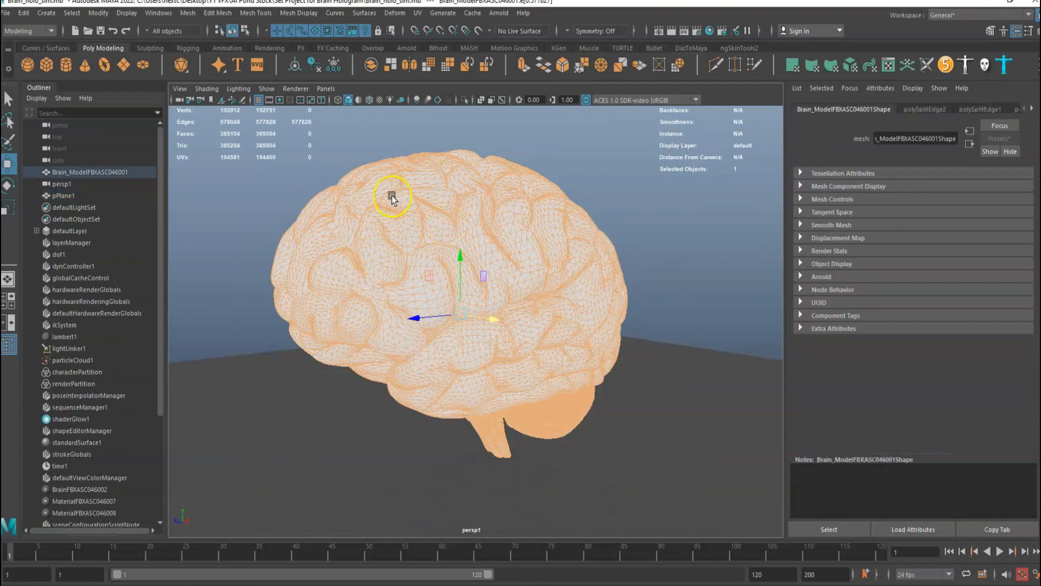
mouse_move(269, 13)
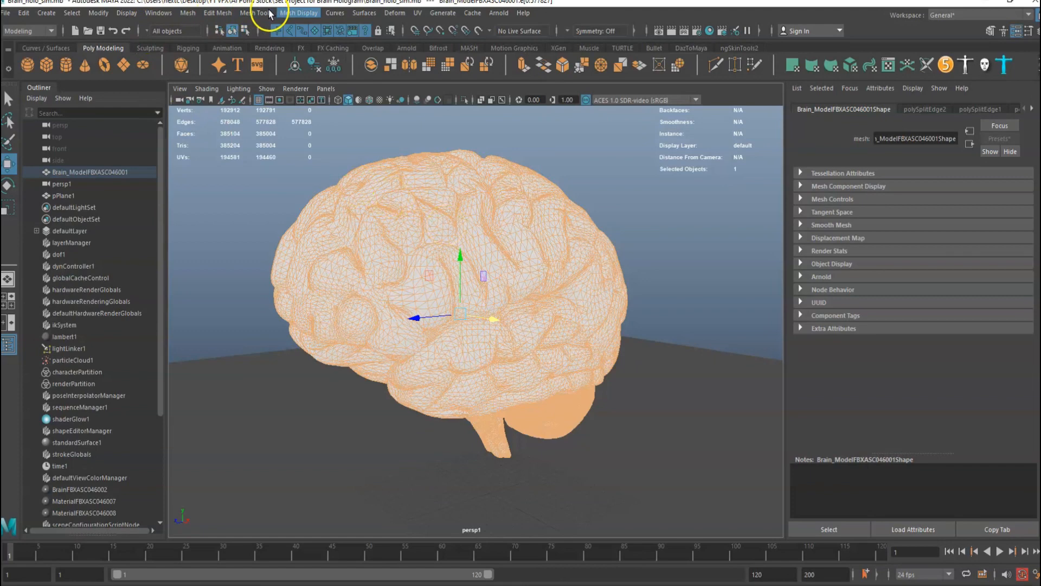
Step: Detach the selected faces with Edit Mesh > Detach and return to Object mode
click(255, 13)
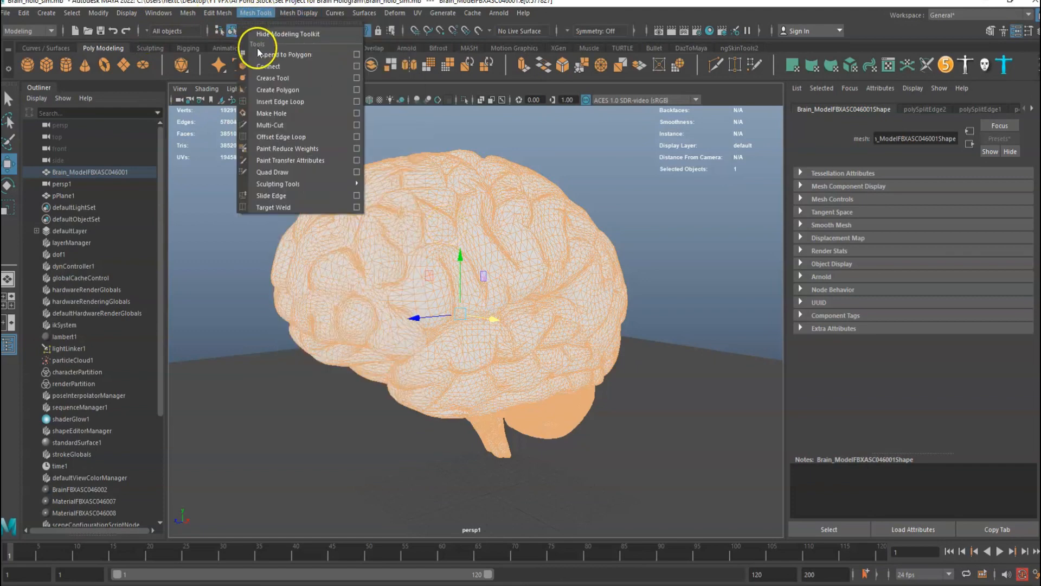
click(217, 12)
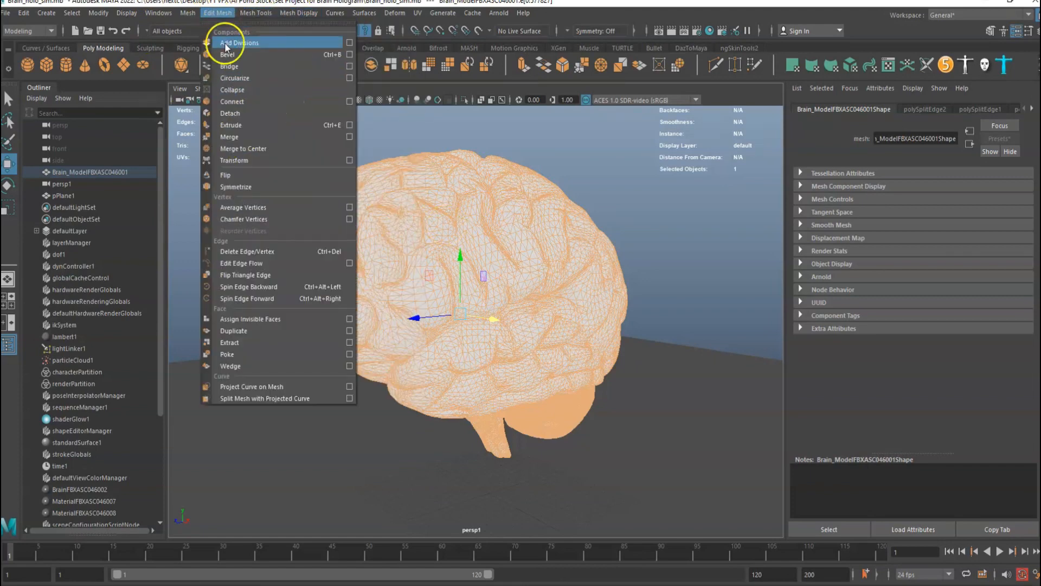
click(238, 42)
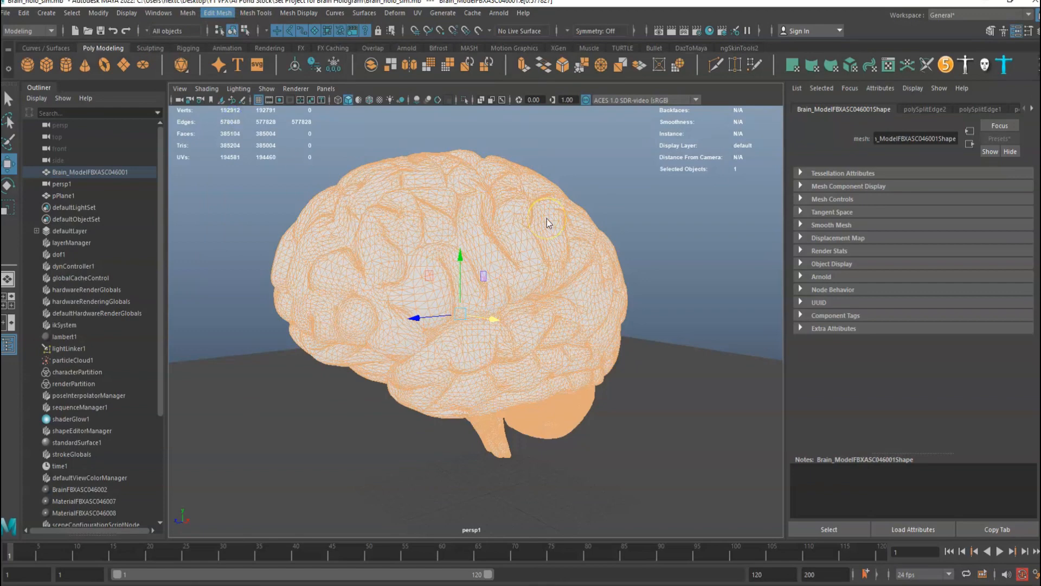
right_click(508, 186)
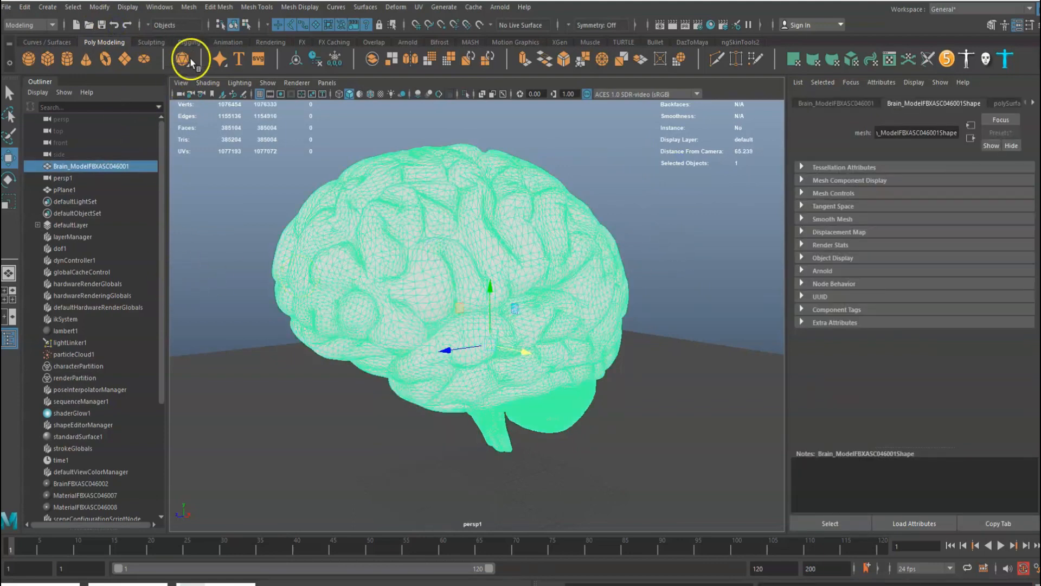
Step: Switch to the FX menu set and make the brain an nCloth object
click(26, 25)
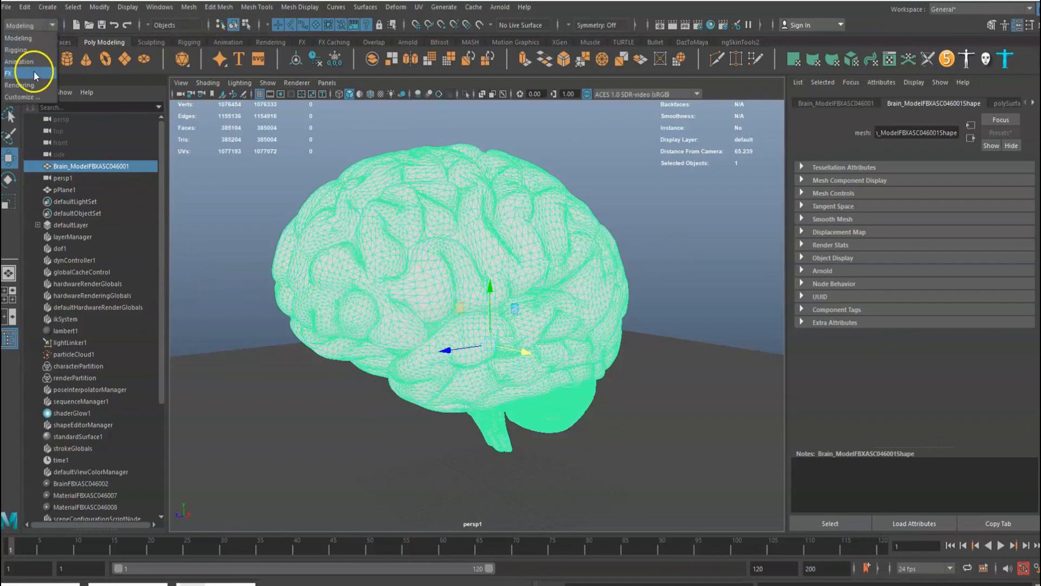
click(251, 7)
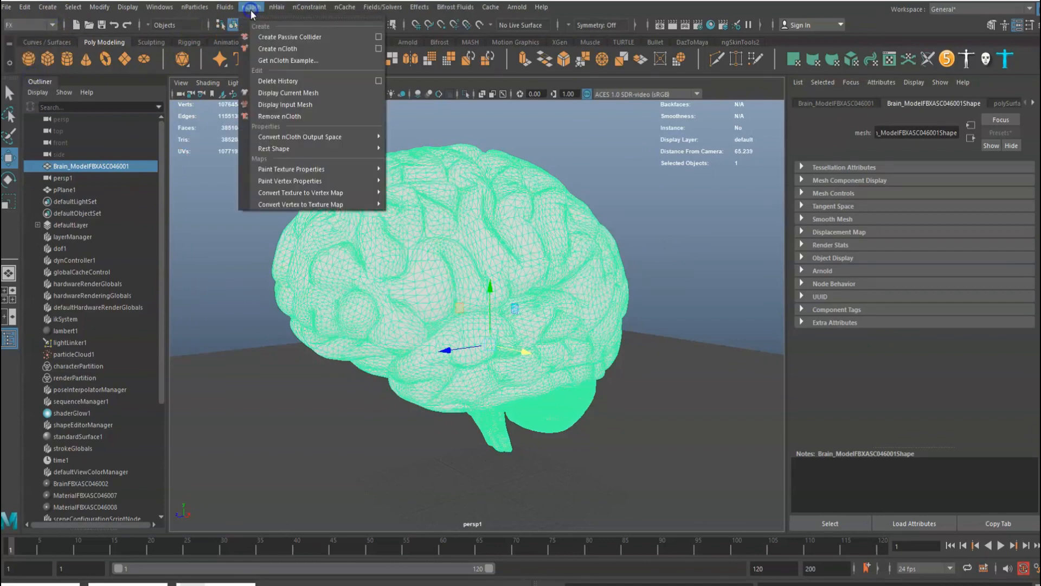
click(277, 48)
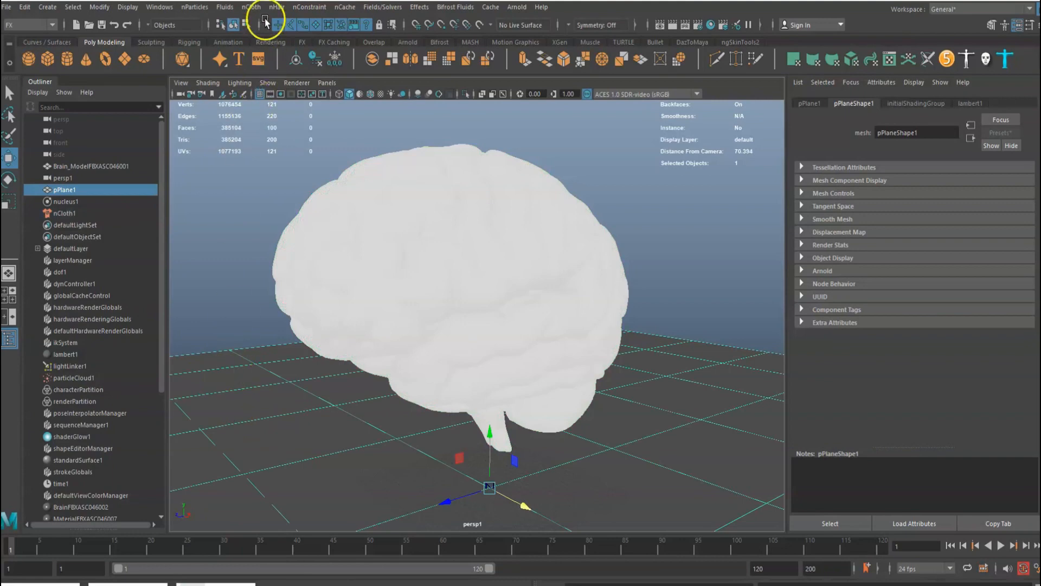
Step: Make the ground plane a passive collider and play the simulation to frame 33
click(251, 7)
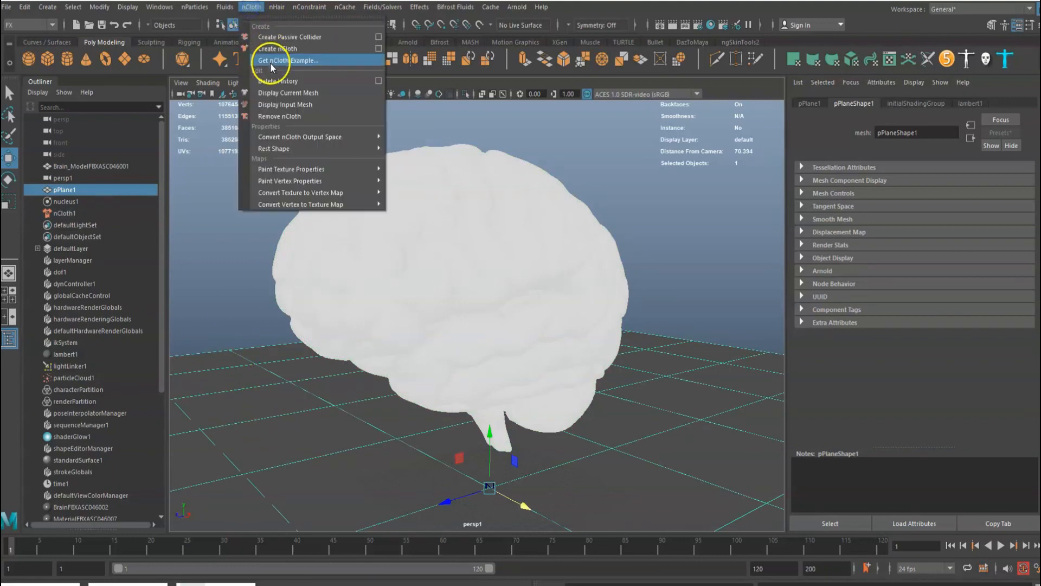
click(290, 36)
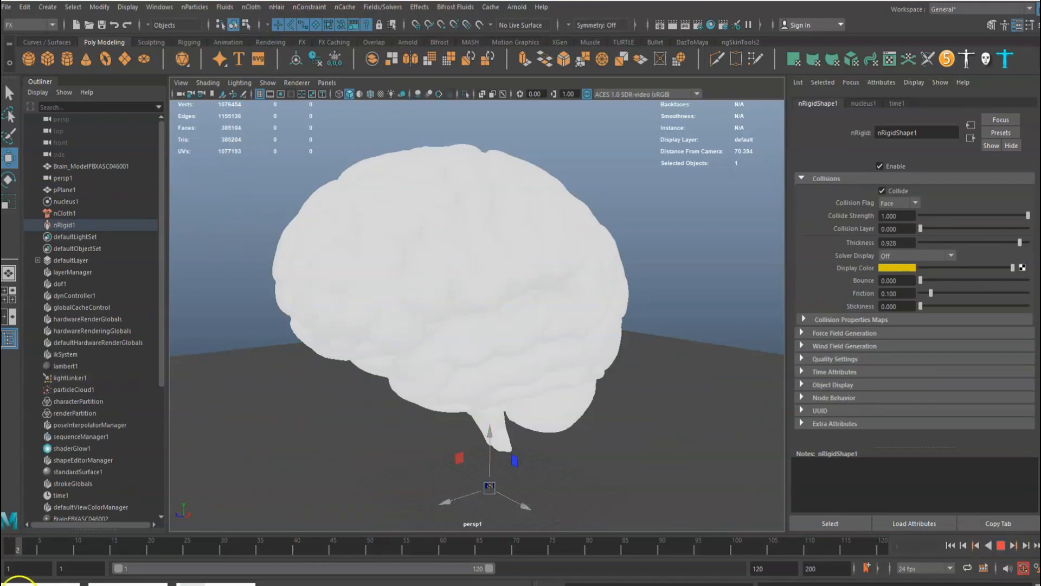
click(997, 546)
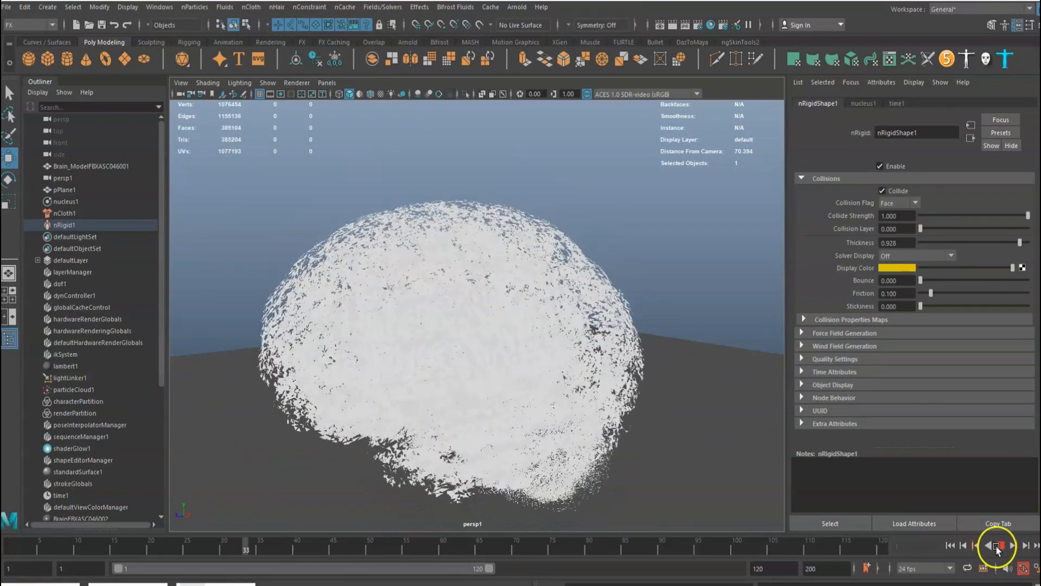
click(1002, 545)
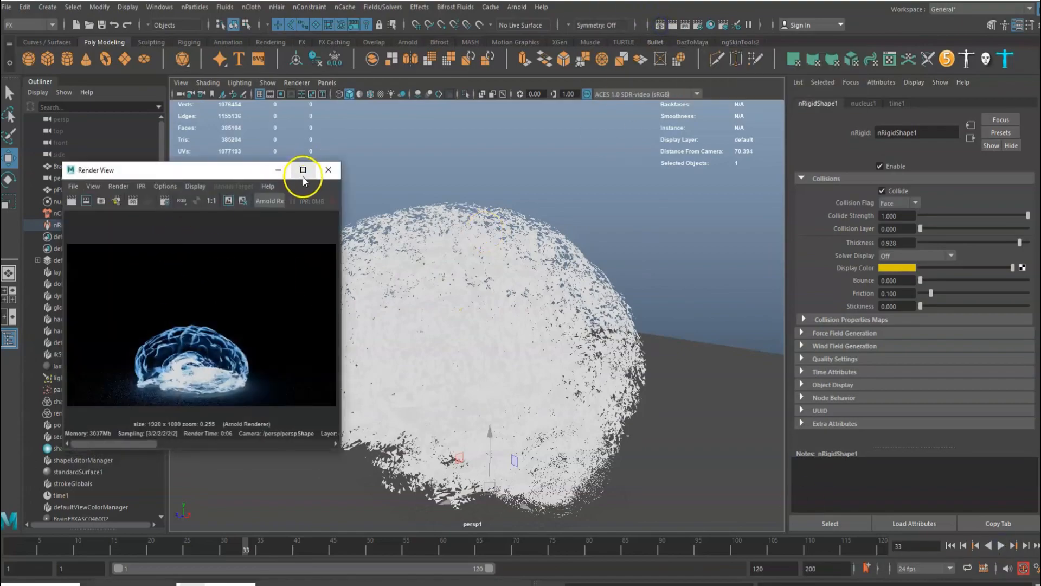
Step: Render frame 33 in the maximized Render View and enable Arnold motion blur
click(303, 169)
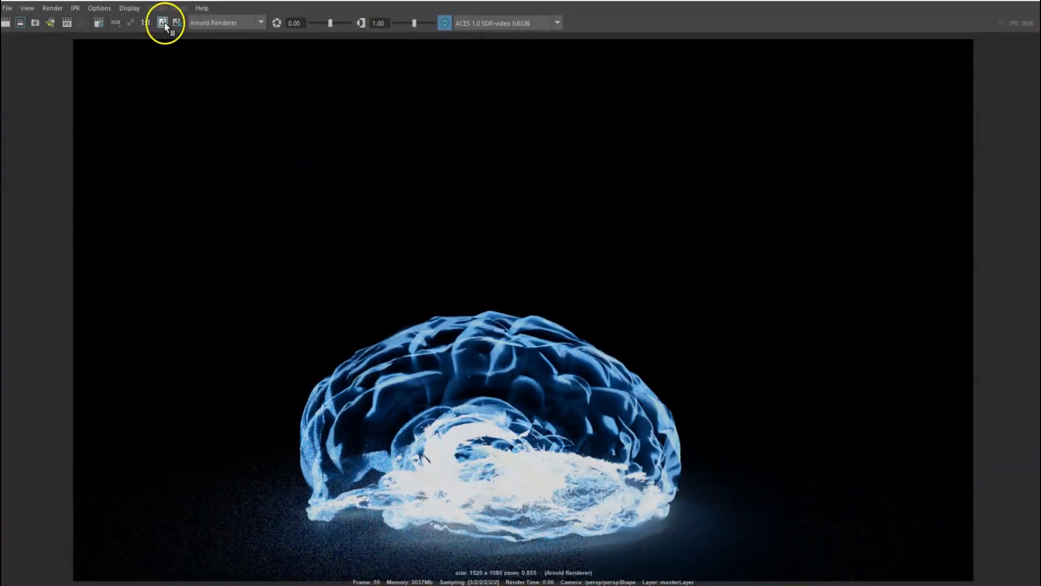
click(163, 23)
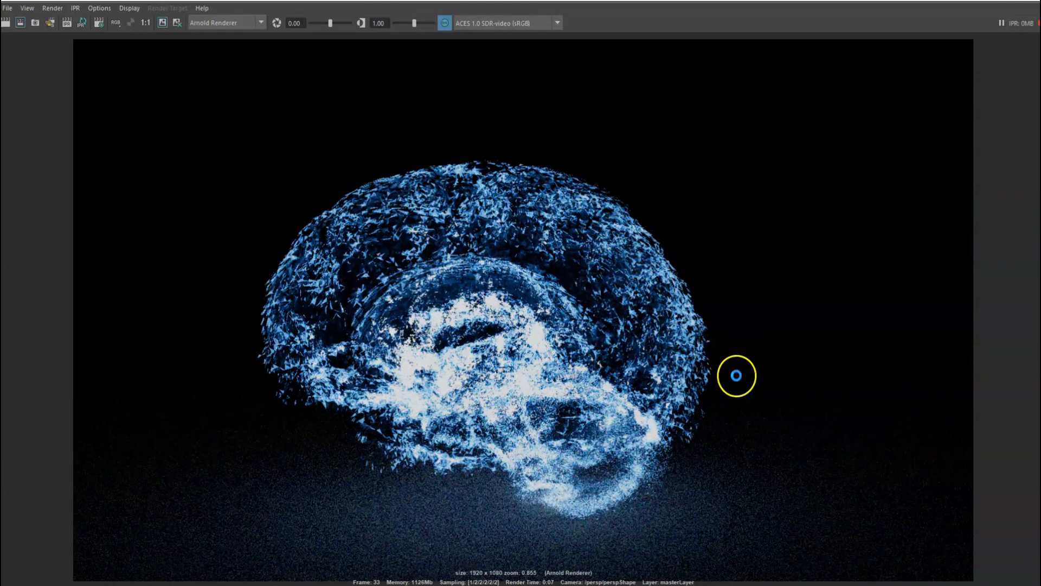
mouse_move(831, 291)
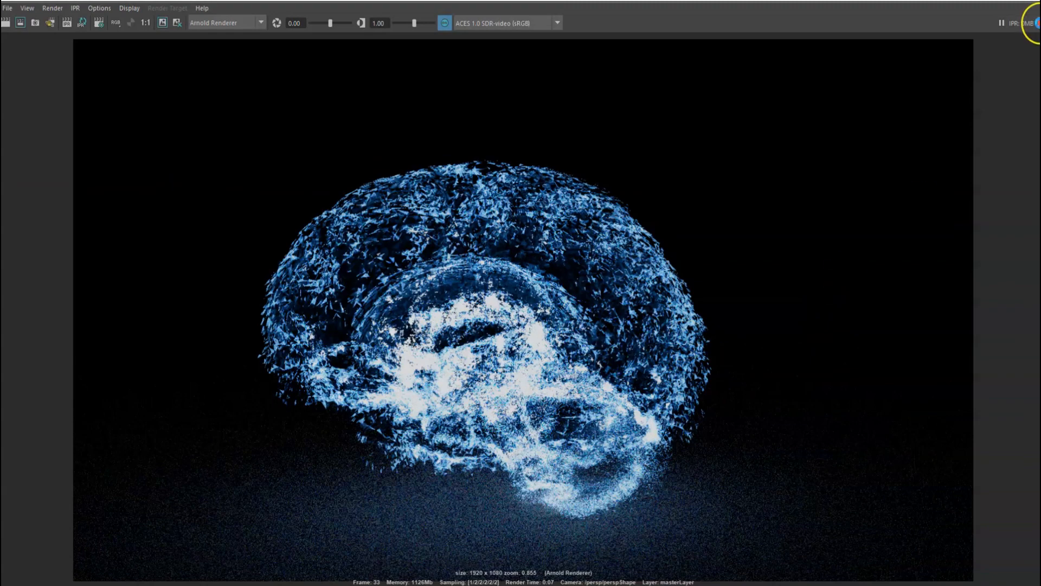
mouse_move(1033, 23)
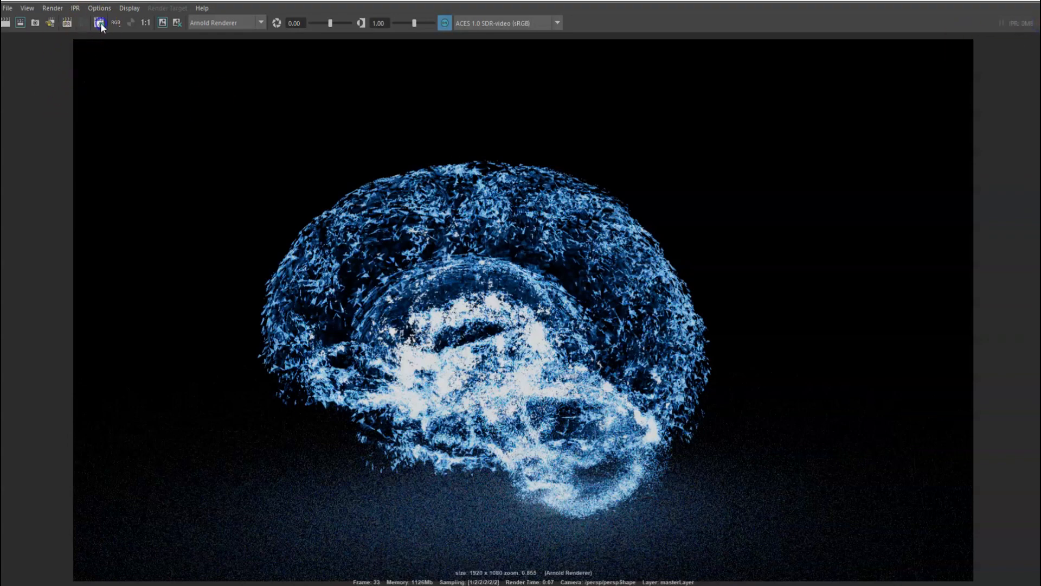
click(99, 22)
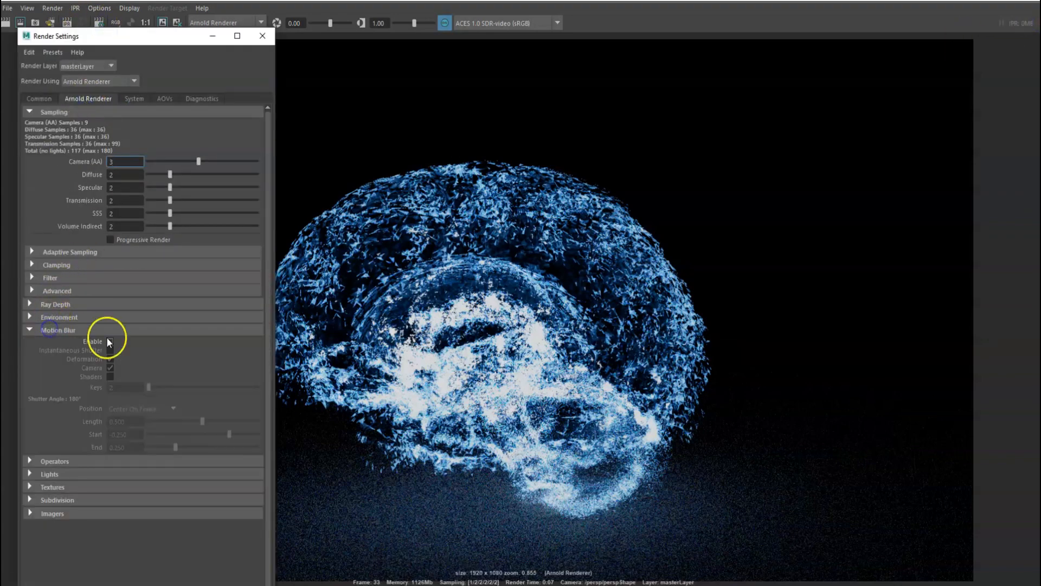
click(263, 35)
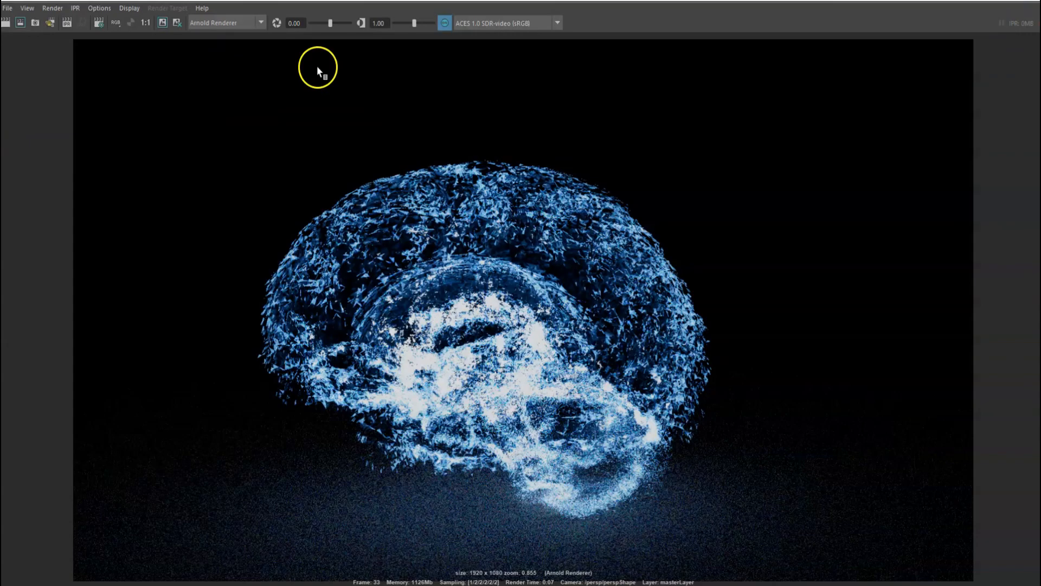